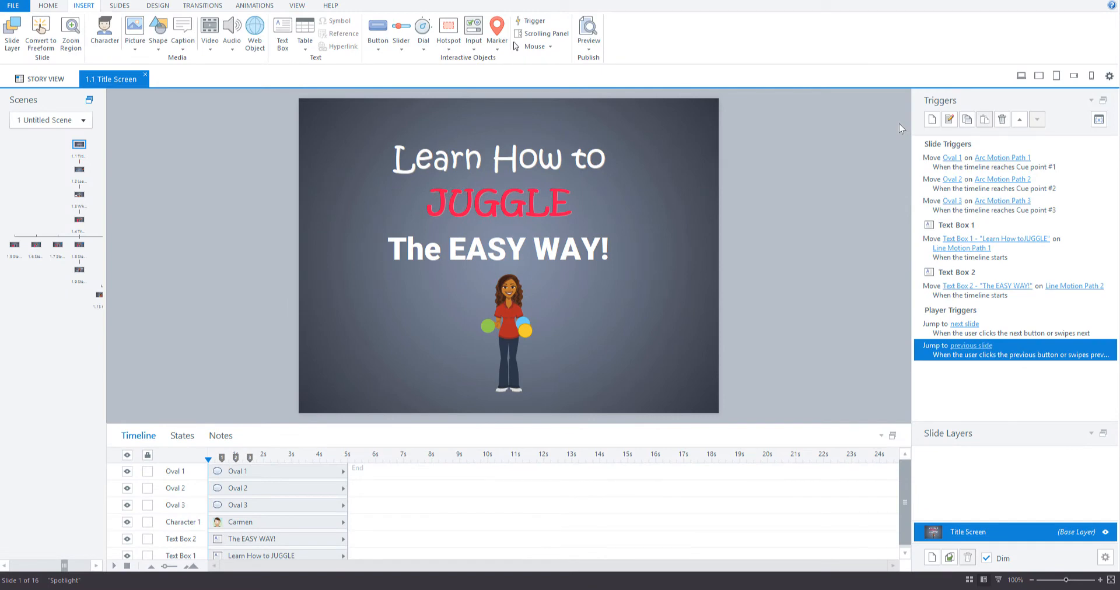
pyautogui.moveTo(900, 123)
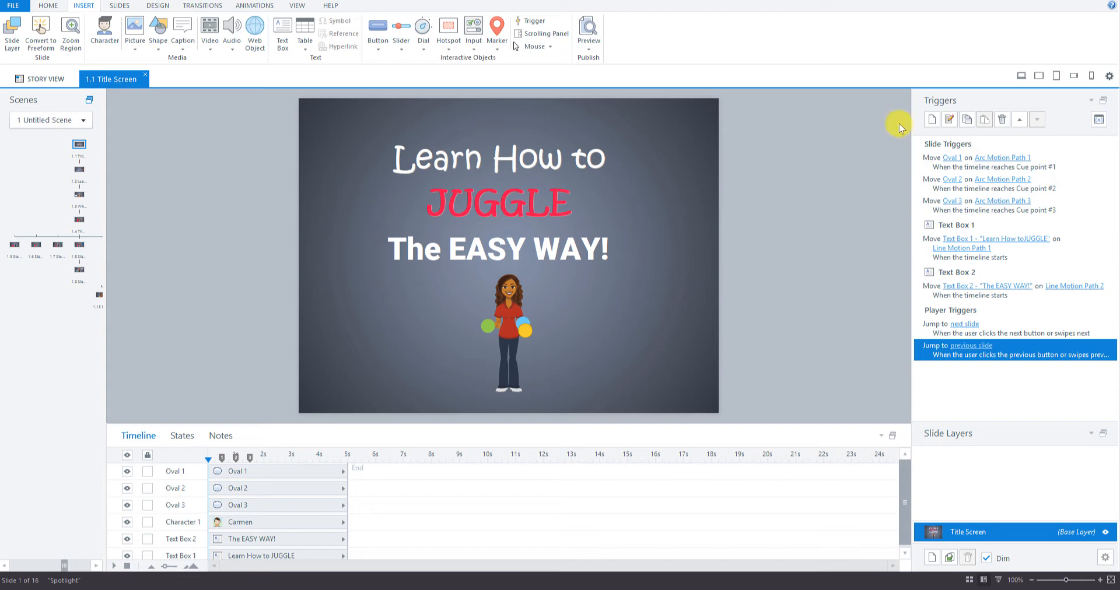
pyautogui.moveTo(862, 78)
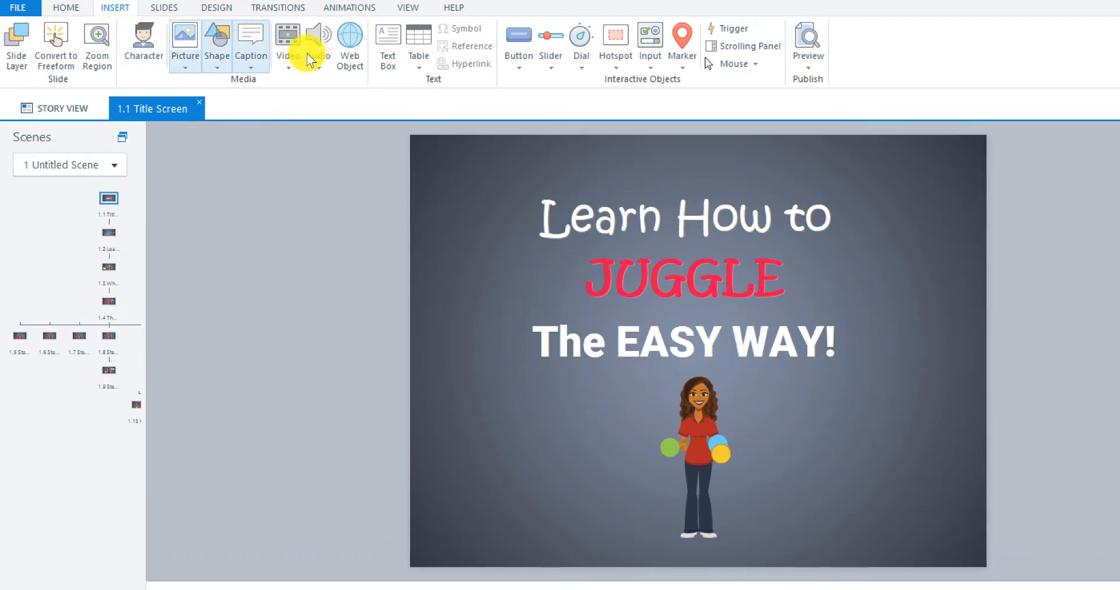
# Open the Insert tab's Audio dropdown to add audio to the title slide.
pyautogui.click(315, 39)
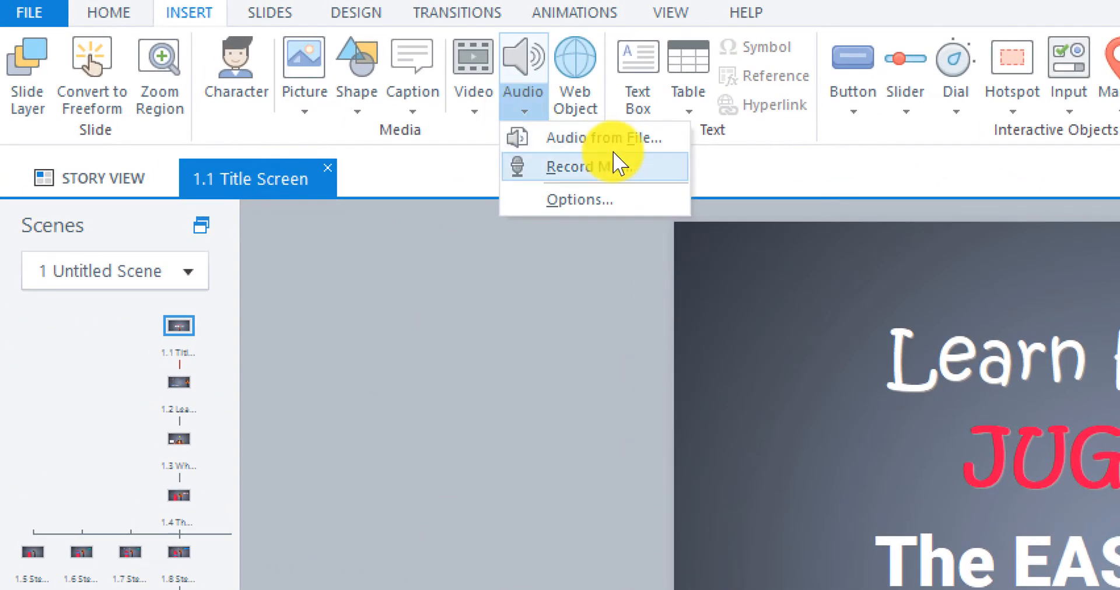
pyautogui.moveTo(604, 137)
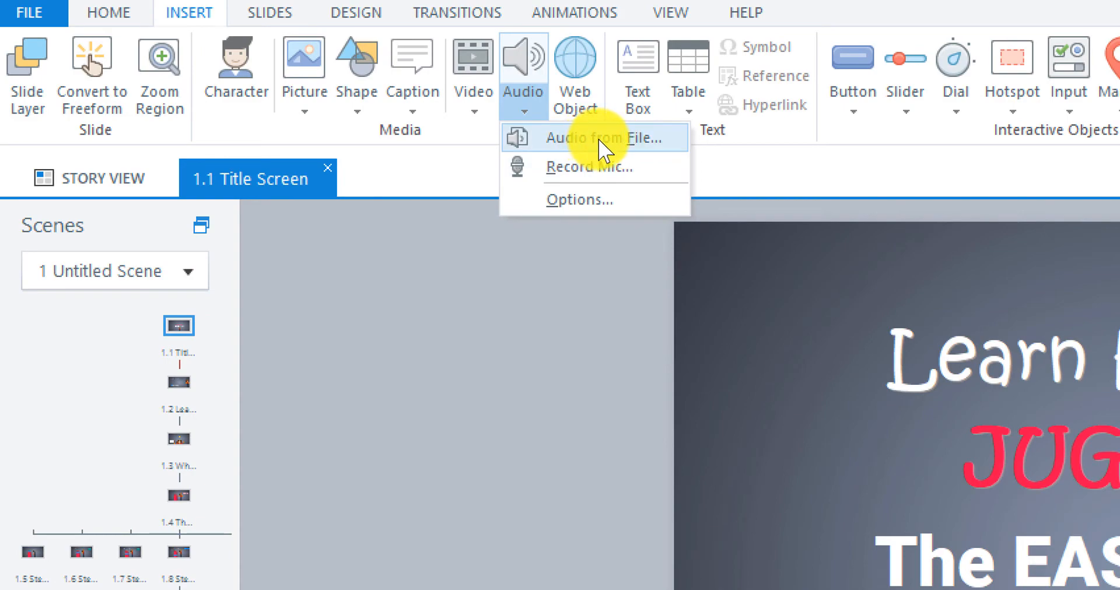
# Choose Audio from File and select the Juggling - Transition Audio file.
pyautogui.click(604, 137)
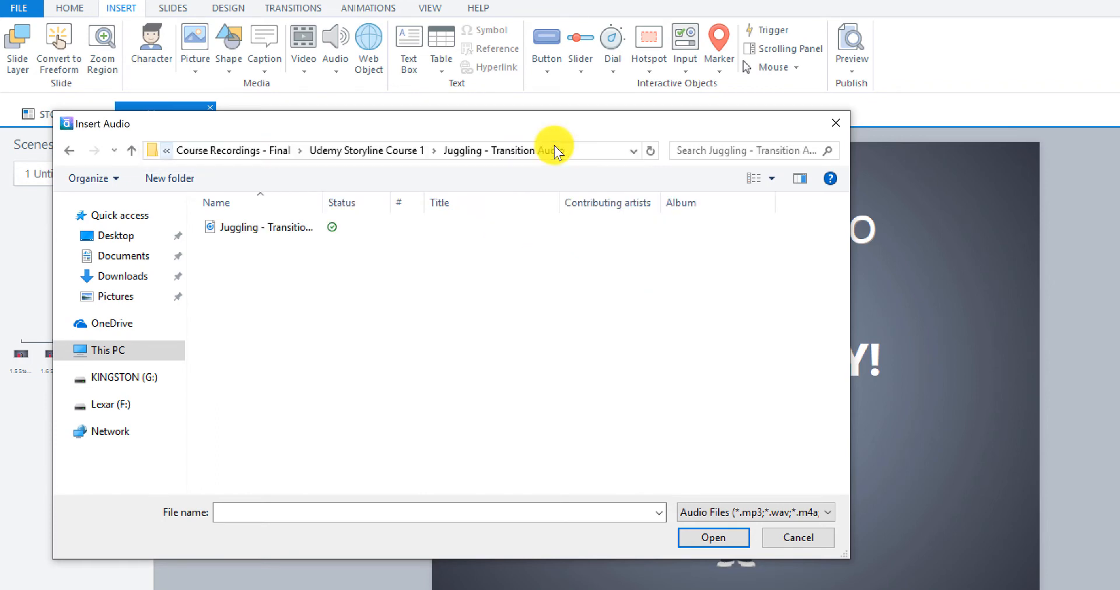
pyautogui.click(265, 228)
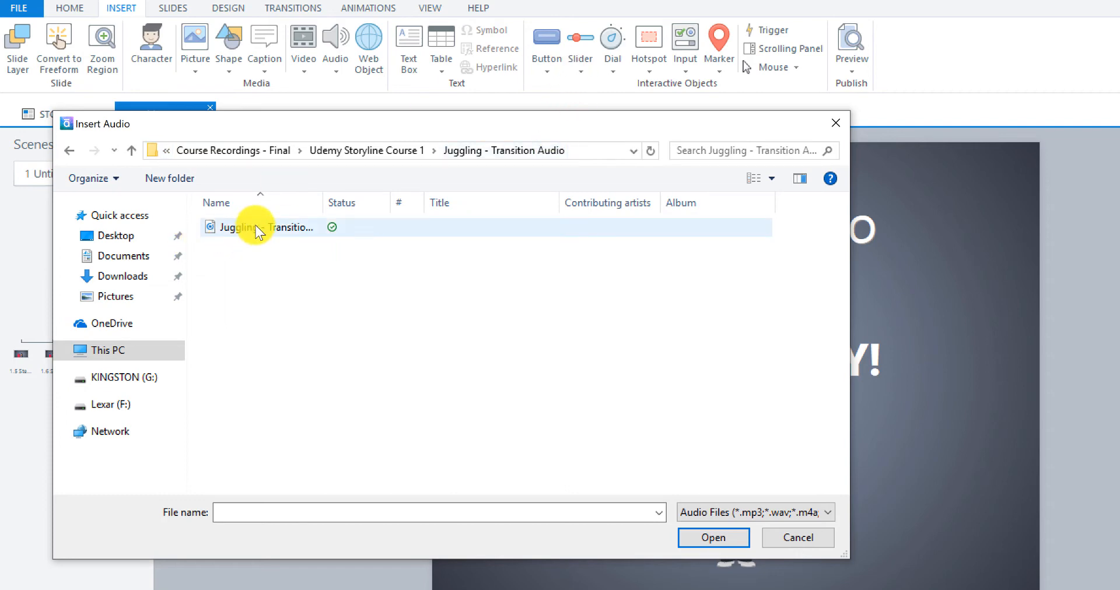
pyautogui.click(257, 228)
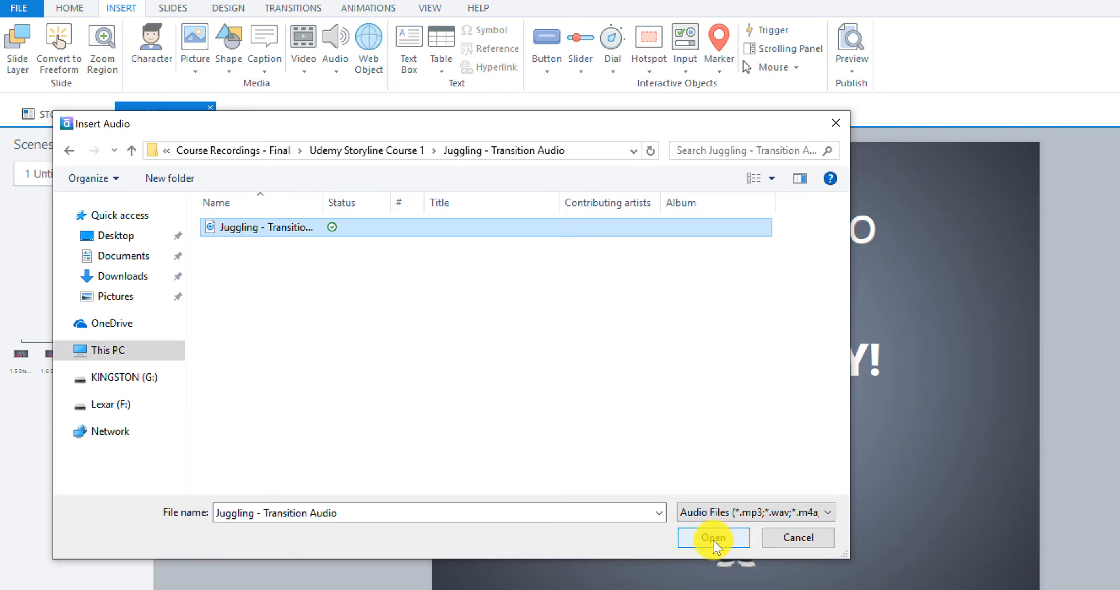
# Insert the Juggling - Transition Audio clip onto the title slide and open Preview's options.
pyautogui.click(713, 537)
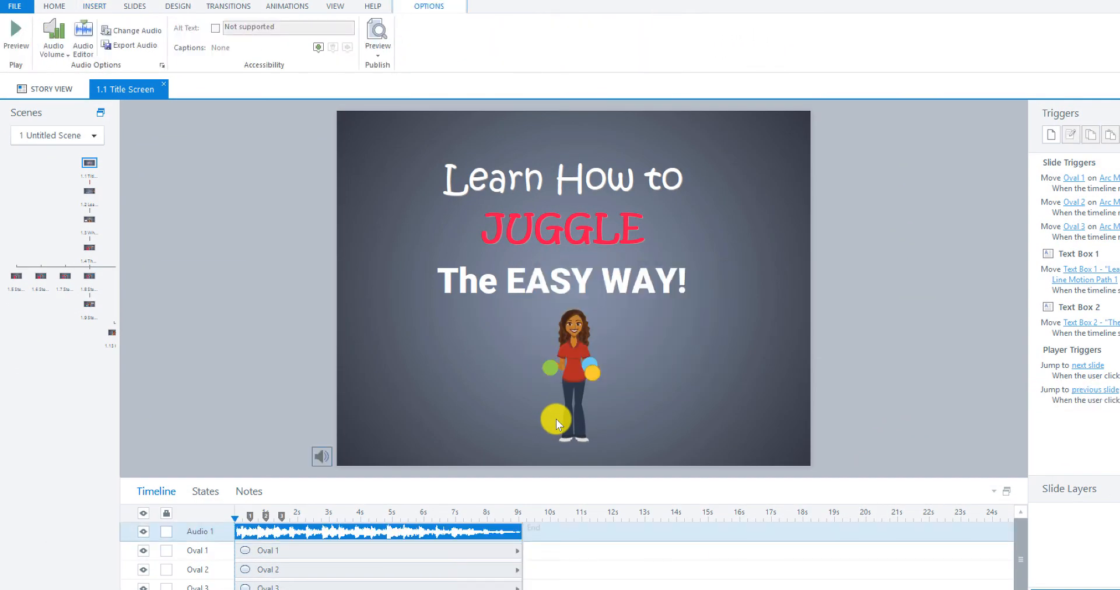
pyautogui.moveTo(246, 538)
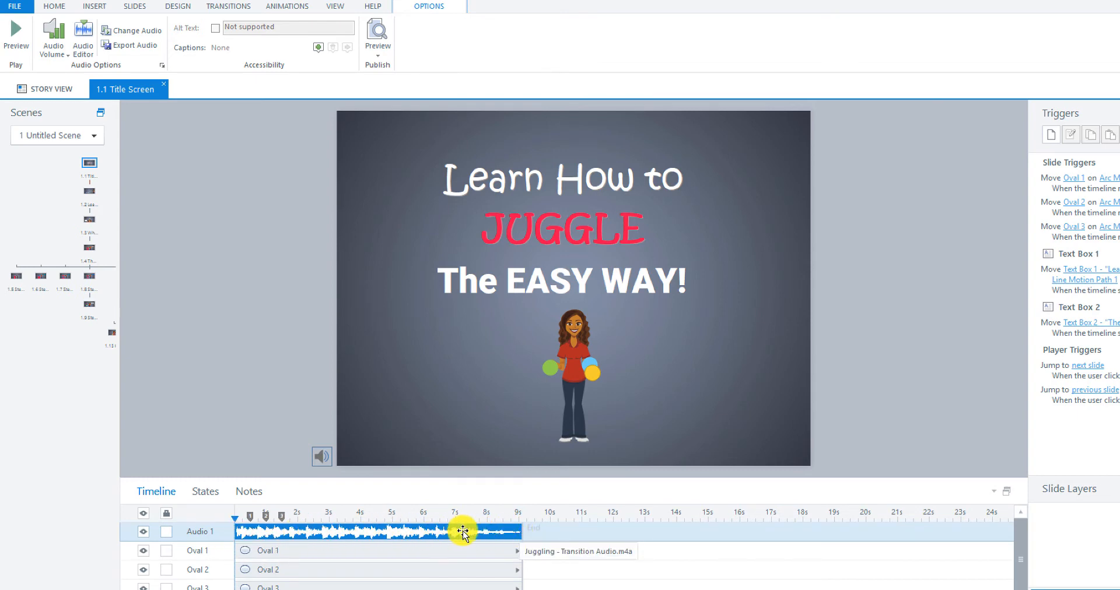
pyautogui.moveTo(524, 518)
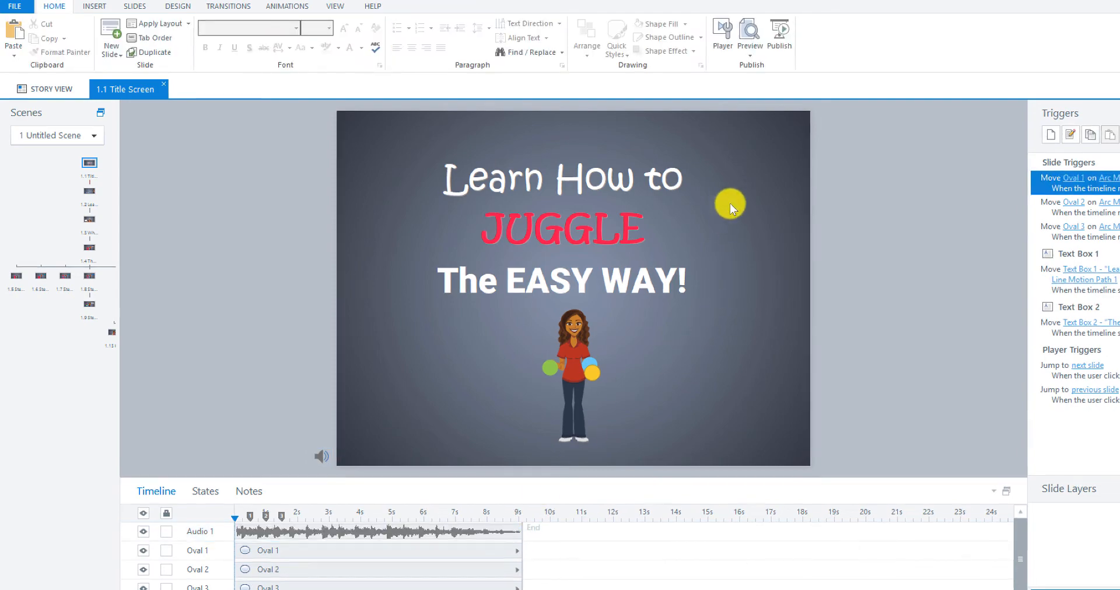
pyautogui.click(664, 32)
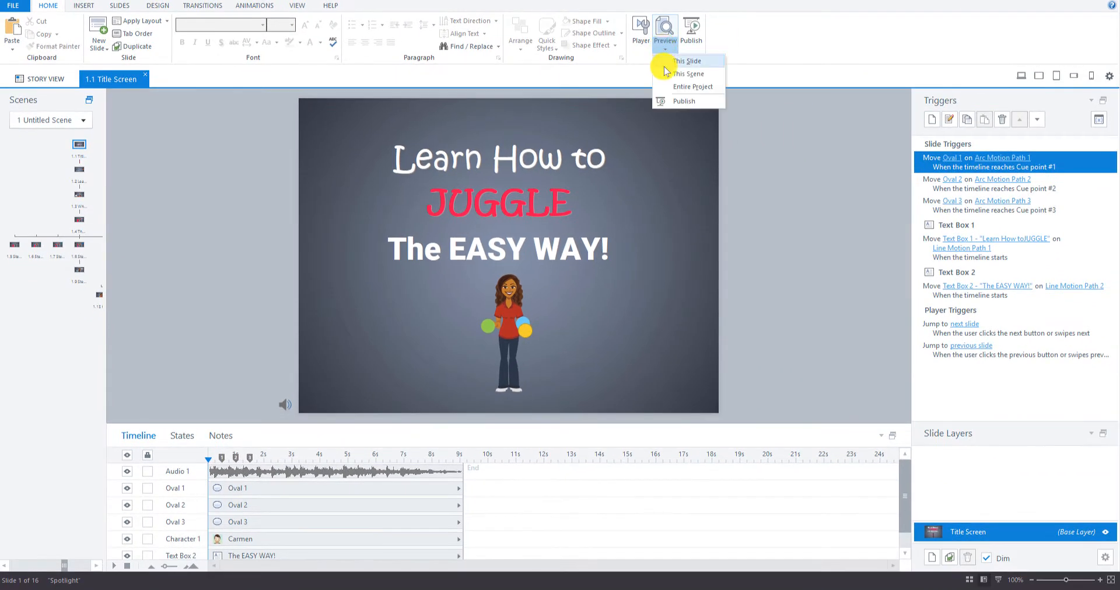
# Preview This Slide to watch the title slide with its new music.
pyautogui.click(688, 61)
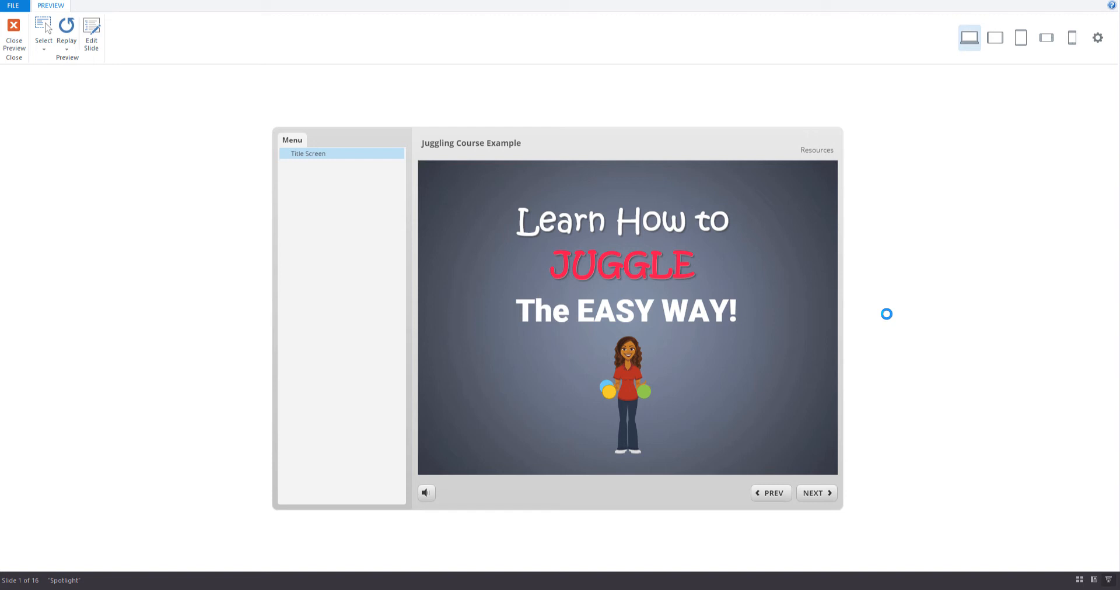
pyautogui.moveTo(881, 202)
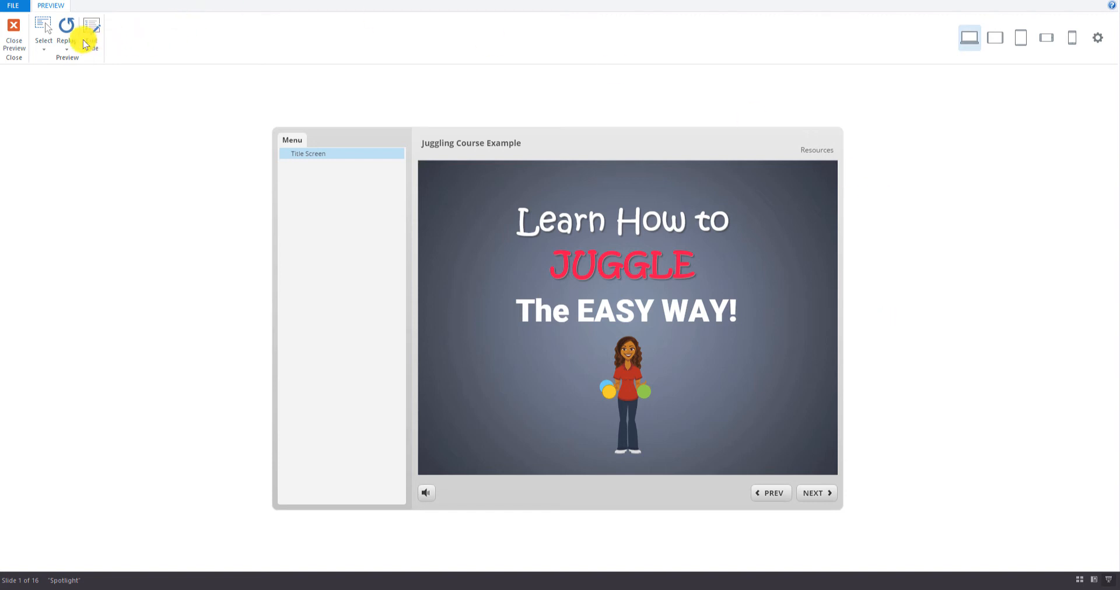
pyautogui.moveTo(12, 28)
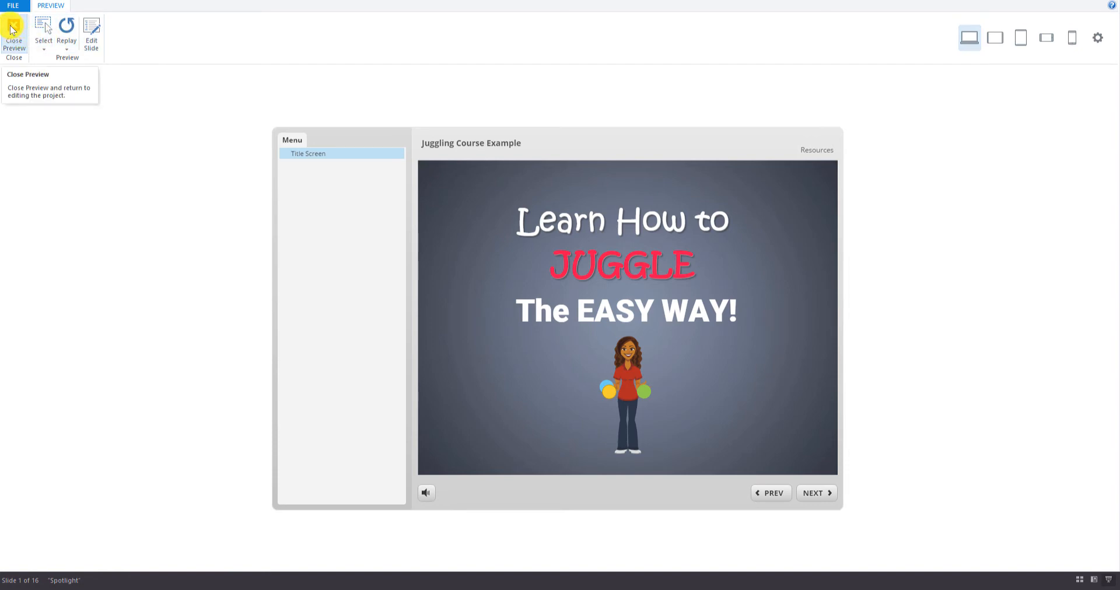
# Close the preview and open Audio 1 in the audio editor.
pyautogui.click(13, 32)
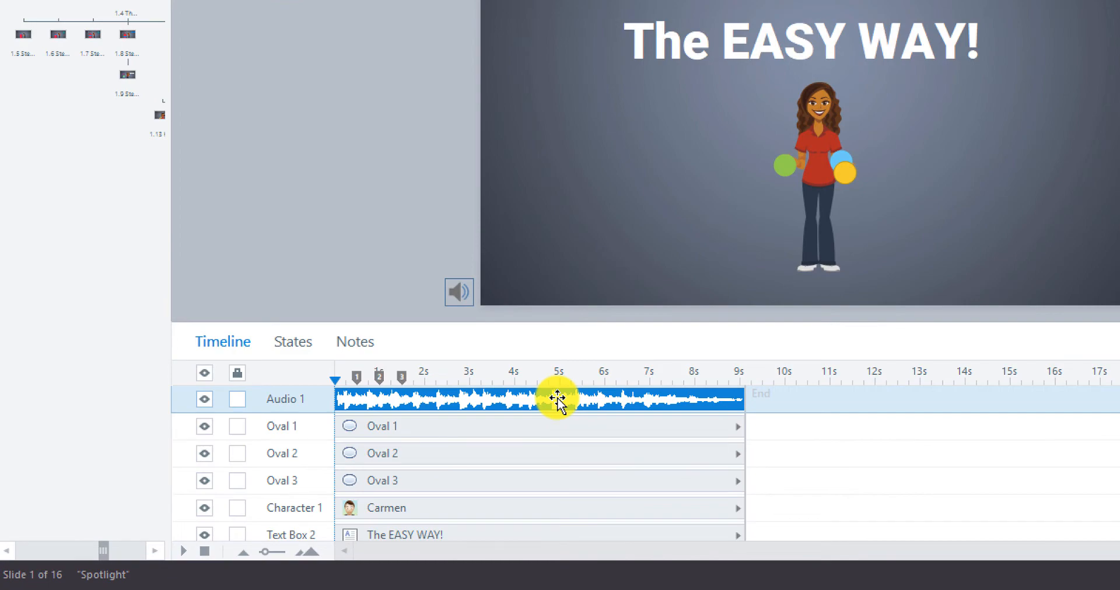
pyautogui.rightClick(558, 399)
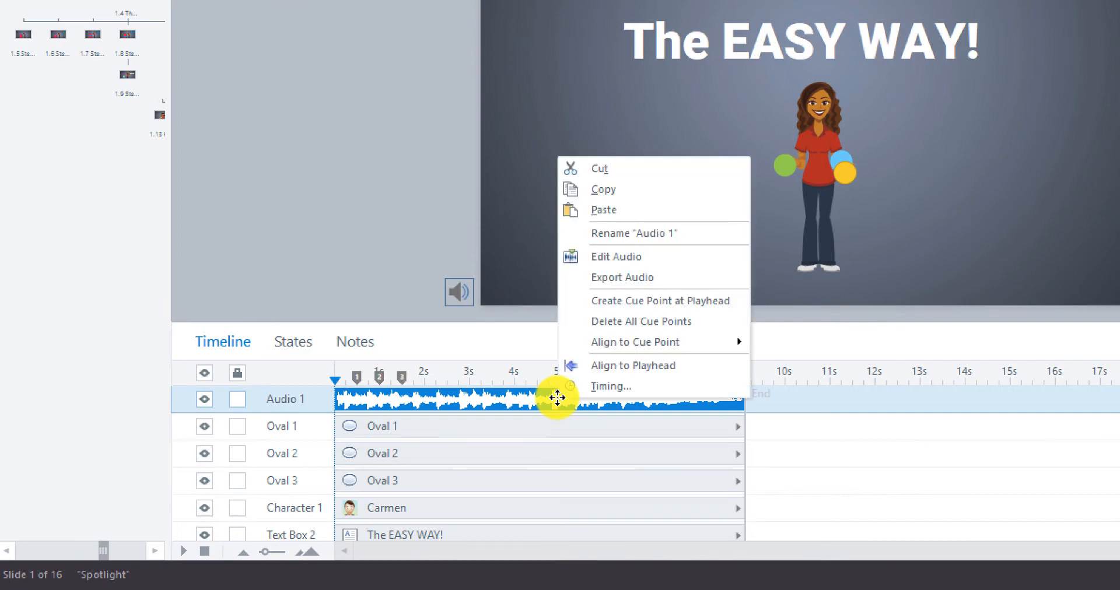
pyautogui.click(616, 257)
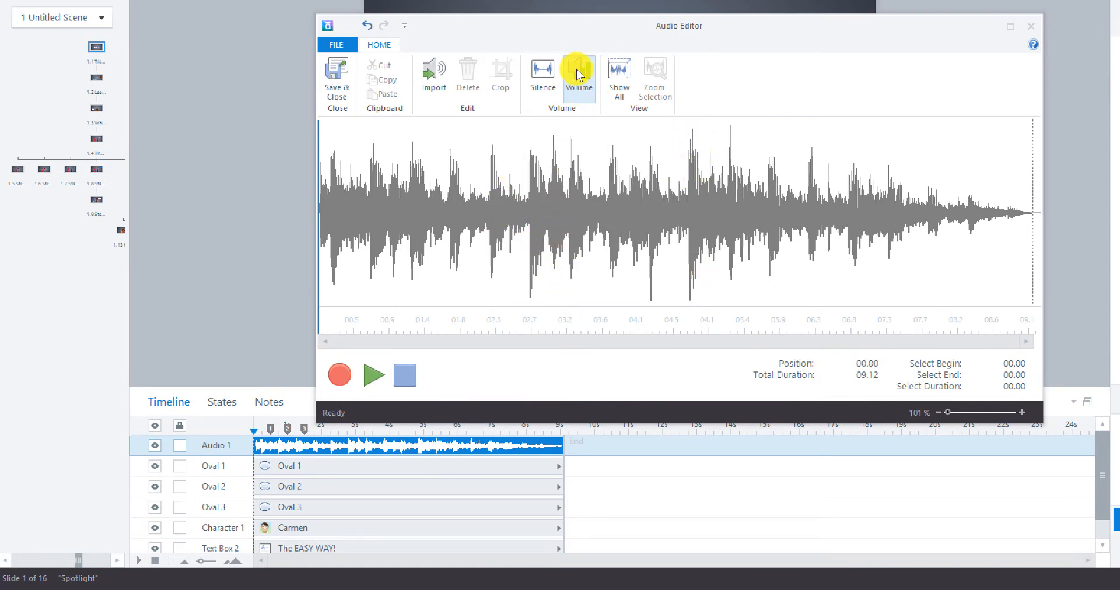
# Lower the juggling transition clip's volume by 10%.
pyautogui.click(580, 79)
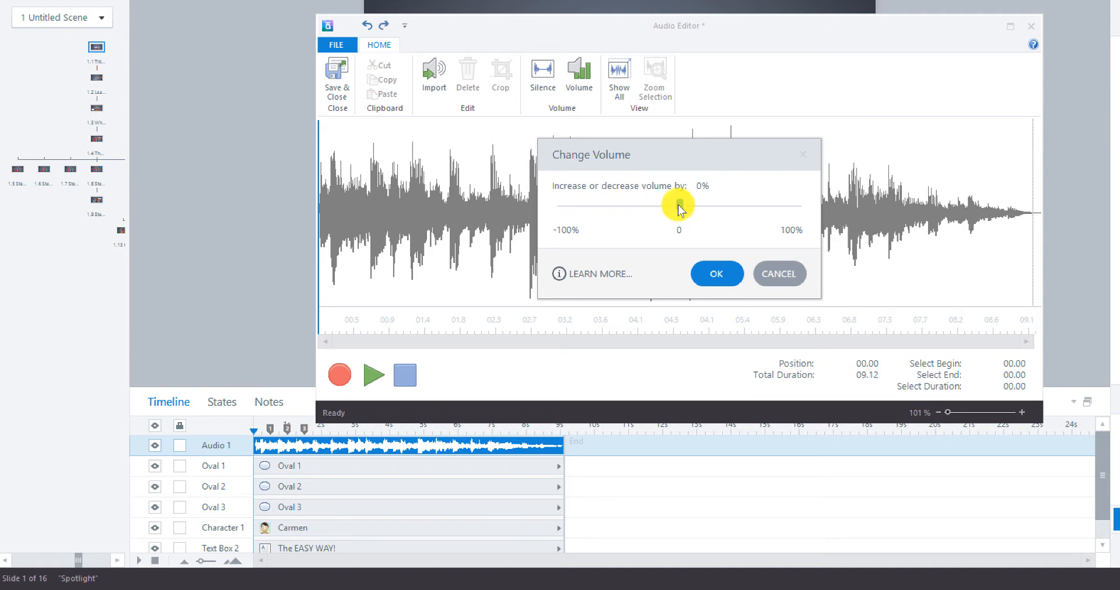
pyautogui.moveTo(678, 207); pyautogui.dragTo(668, 207)
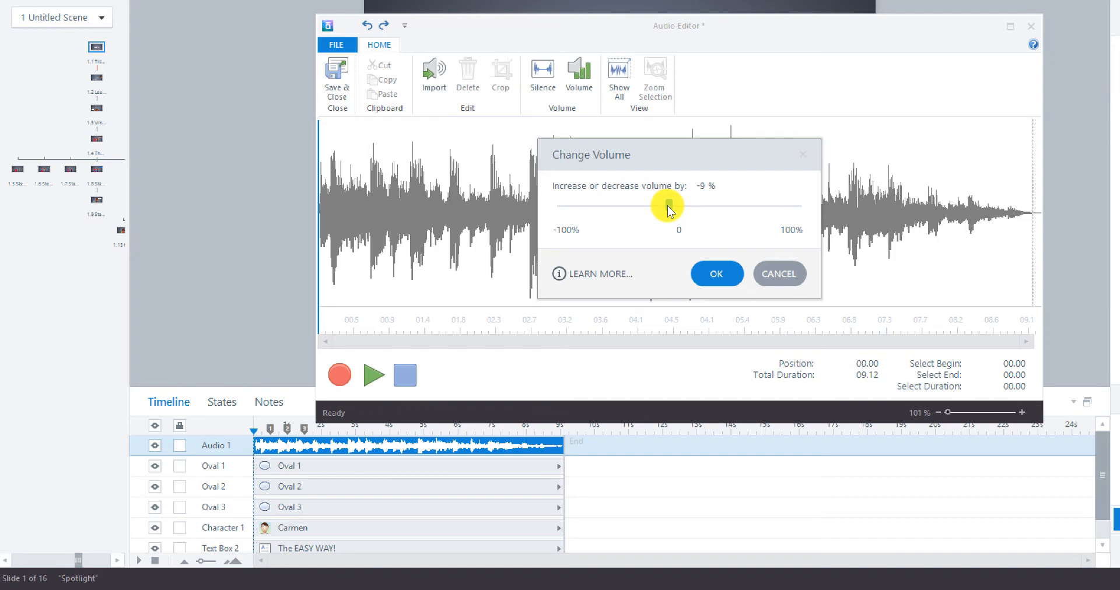
pyautogui.moveTo(677, 206); pyautogui.dragTo(668, 206)
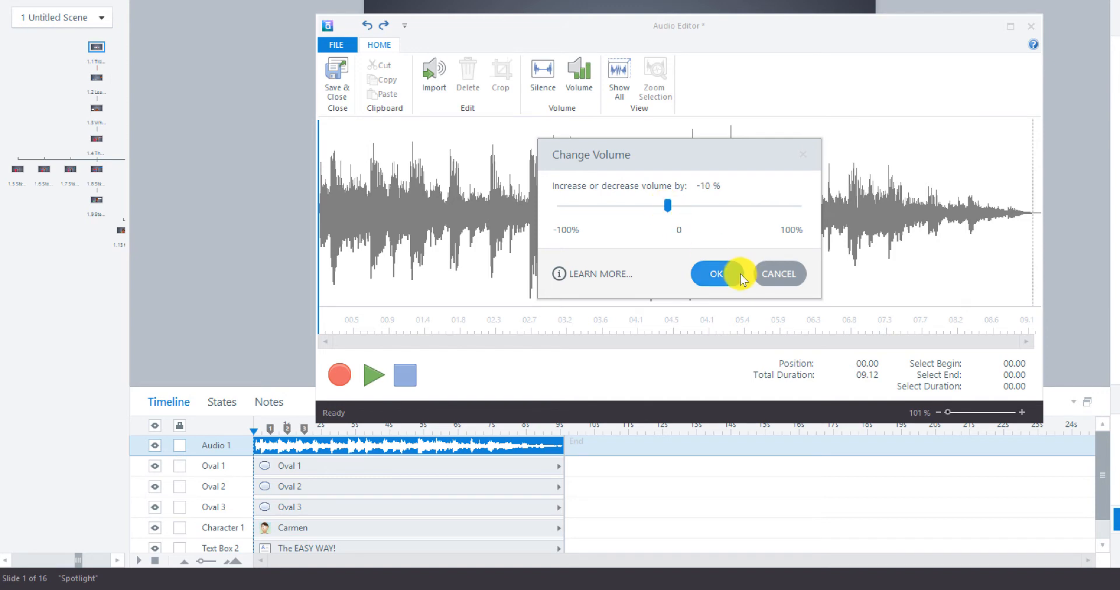
pyautogui.click(716, 274)
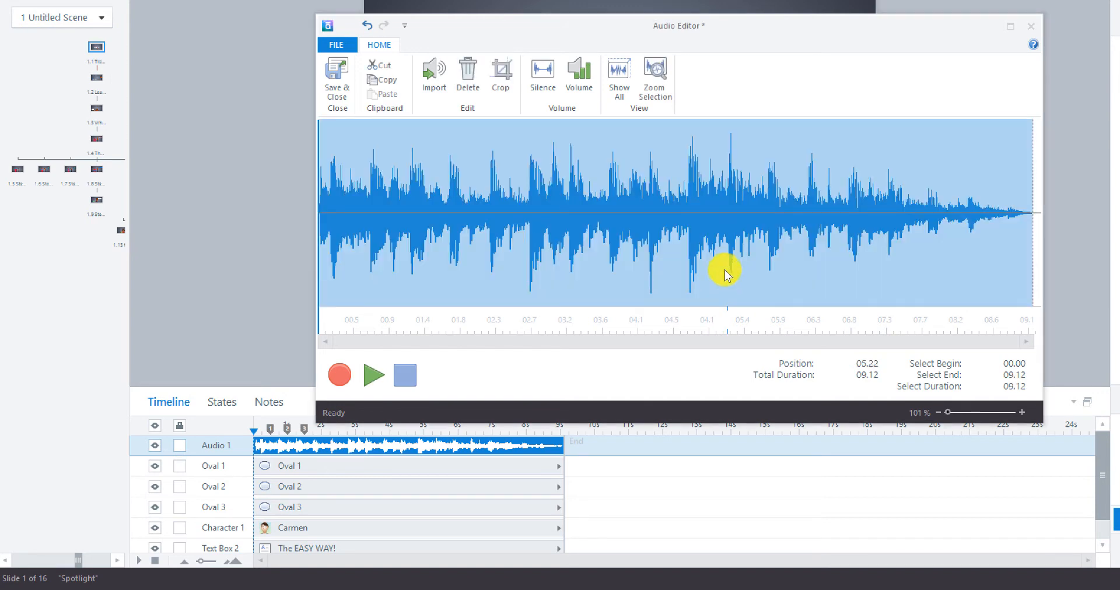
# Apply a further 30% volume reduction to the clip.
pyautogui.click(579, 75)
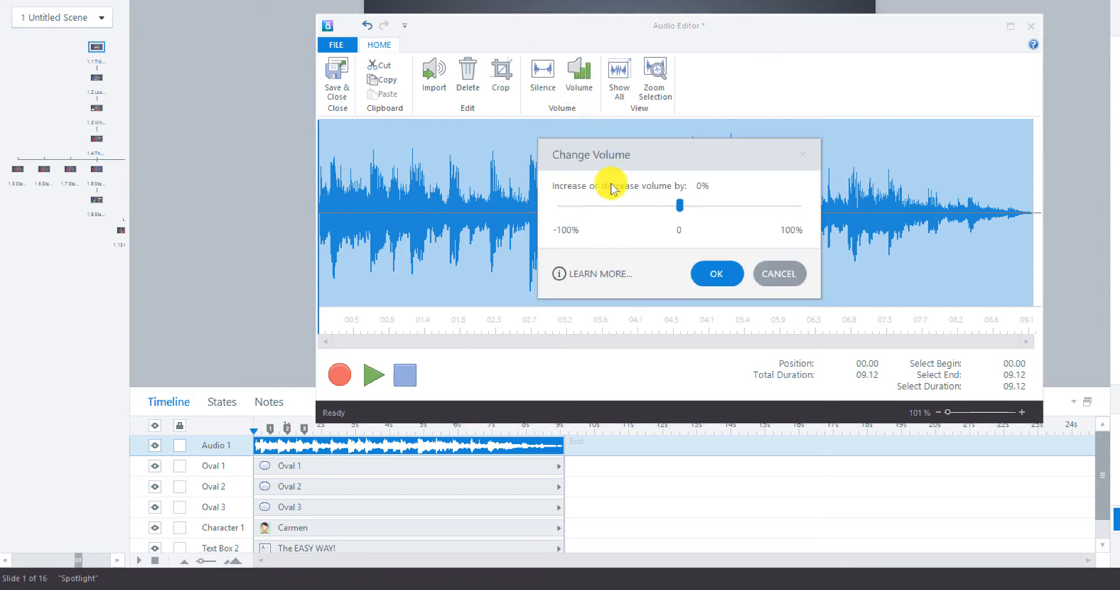
pyautogui.moveTo(679, 206)
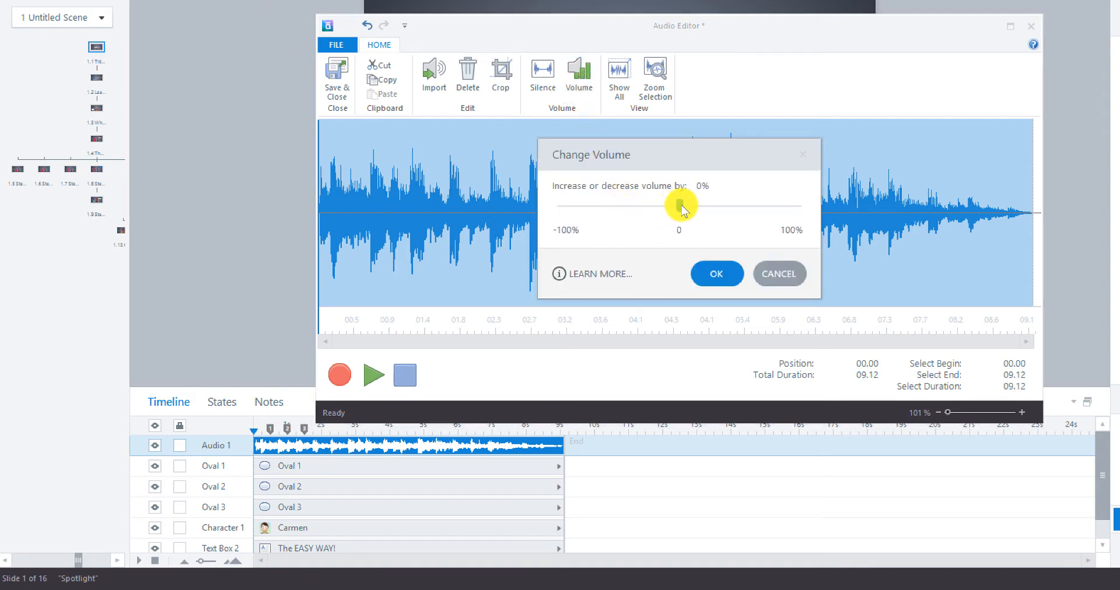
pyautogui.moveTo(680, 206); pyautogui.dragTo(665, 207)
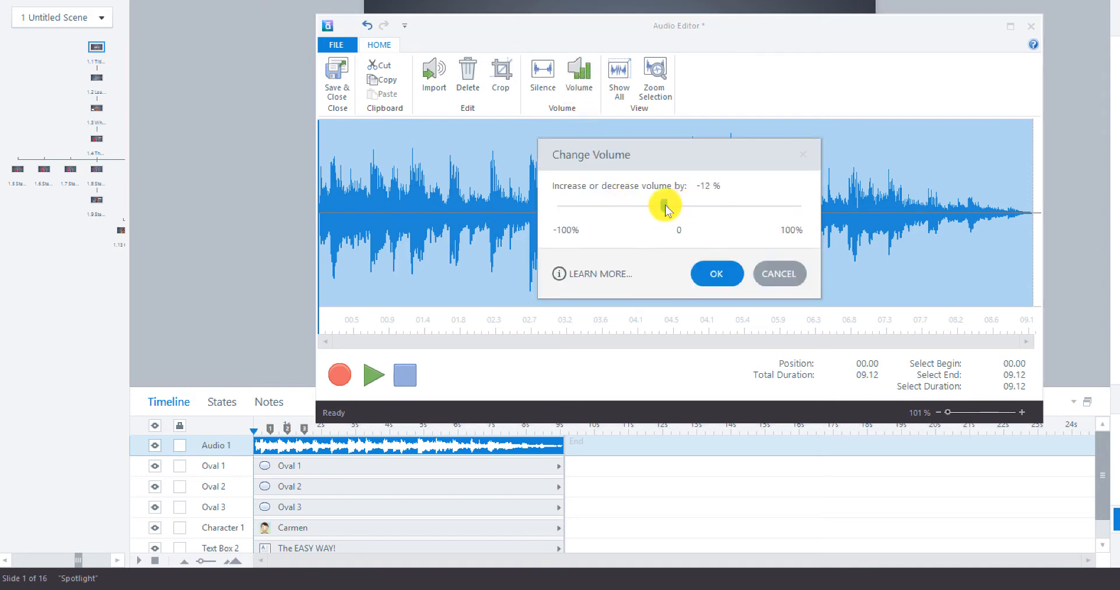
pyautogui.moveTo(664, 206); pyautogui.dragTo(651, 206)
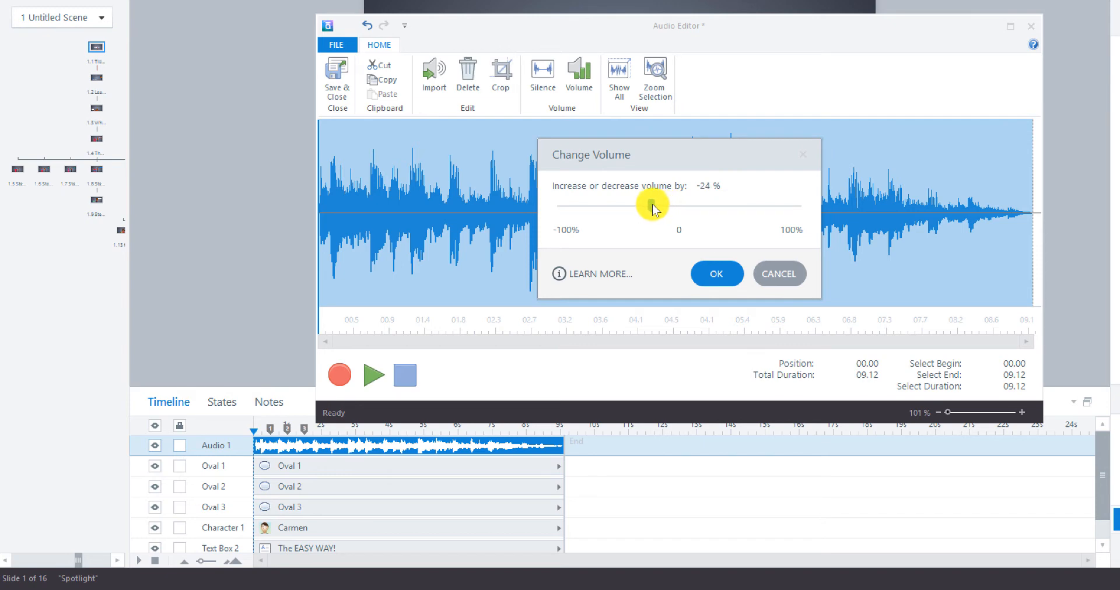
pyautogui.moveTo(654, 207); pyautogui.dragTo(647, 207)
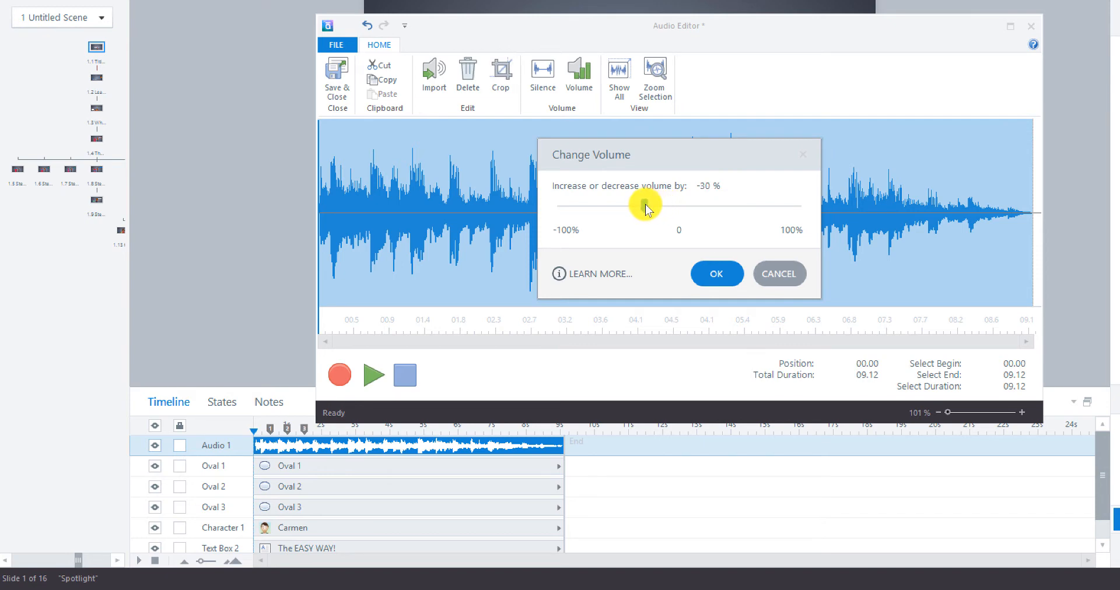
pyautogui.click(716, 274)
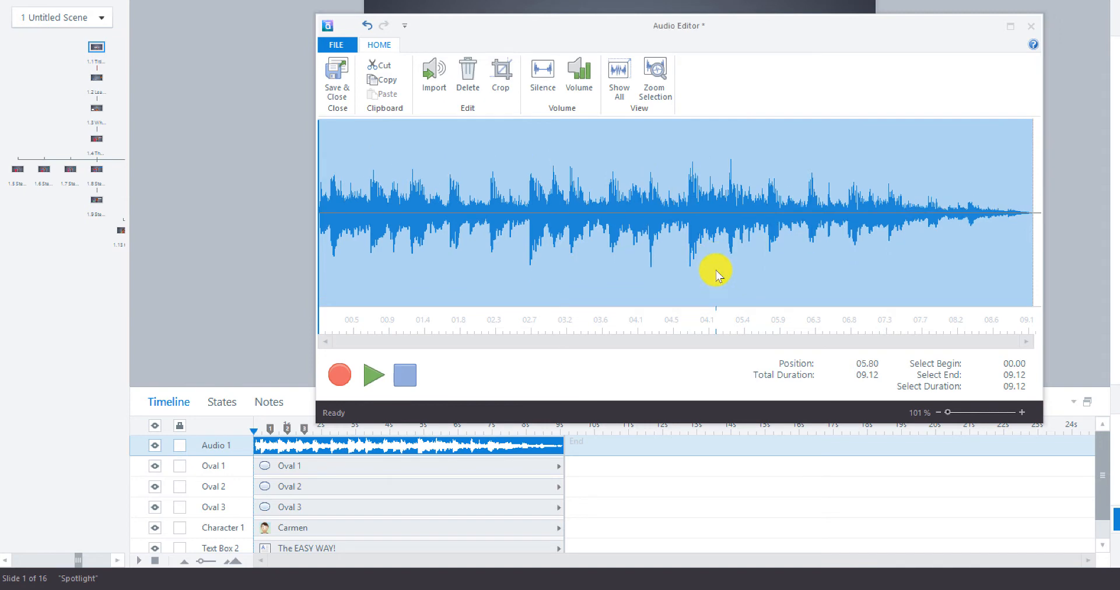
# Reduce the clip's volume by another 10%.
pyautogui.click(579, 75)
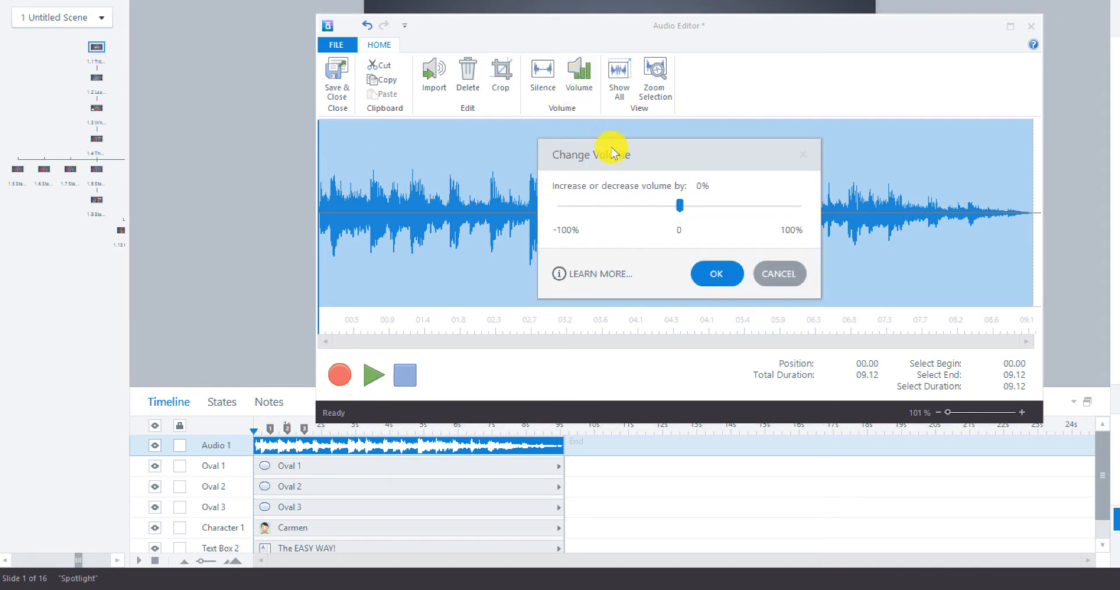
pyautogui.moveTo(679, 205); pyautogui.dragTo(674, 206)
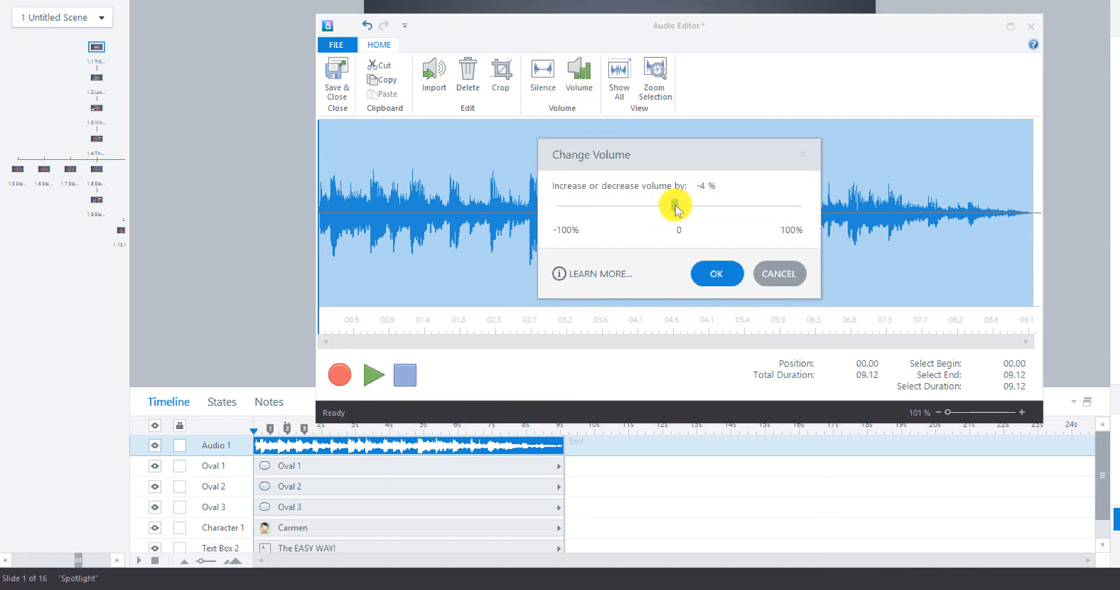
pyautogui.moveTo(675, 206); pyautogui.dragTo(668, 206)
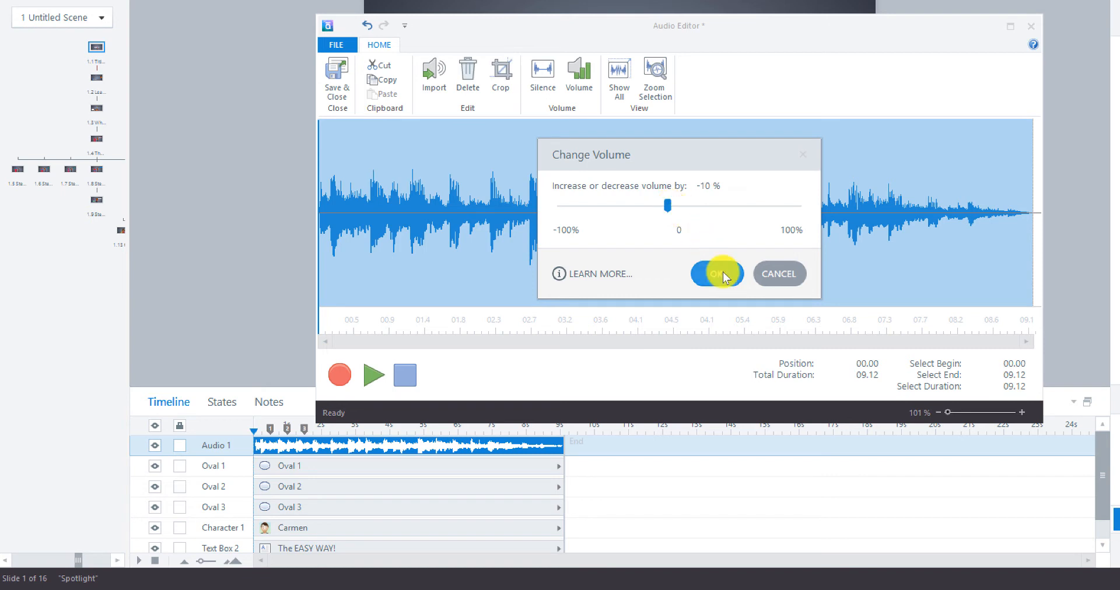
pyautogui.click(716, 274)
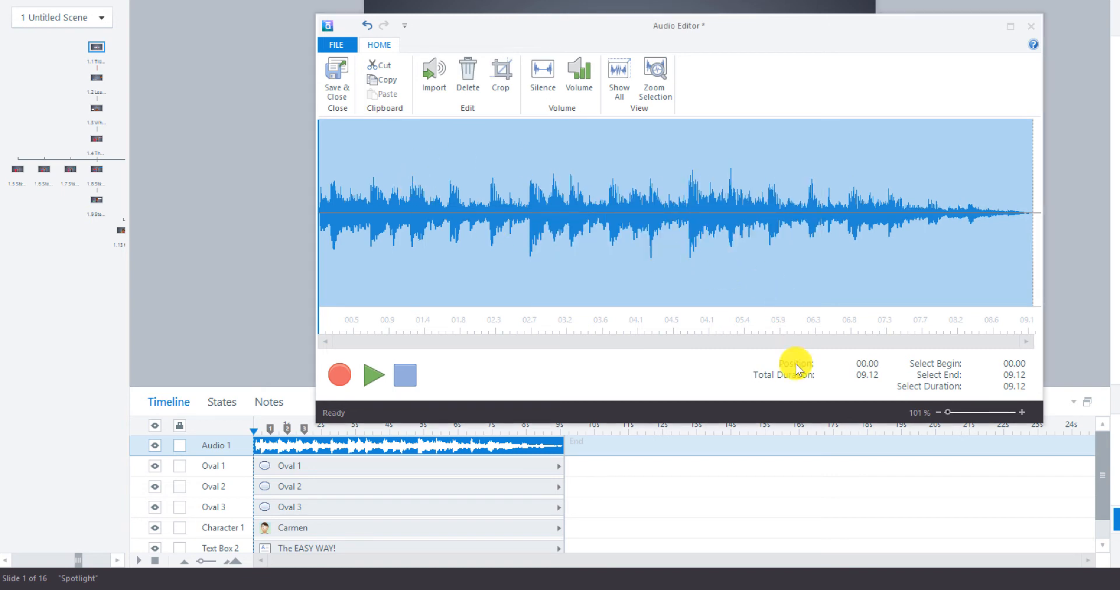
pyautogui.moveTo(336, 79)
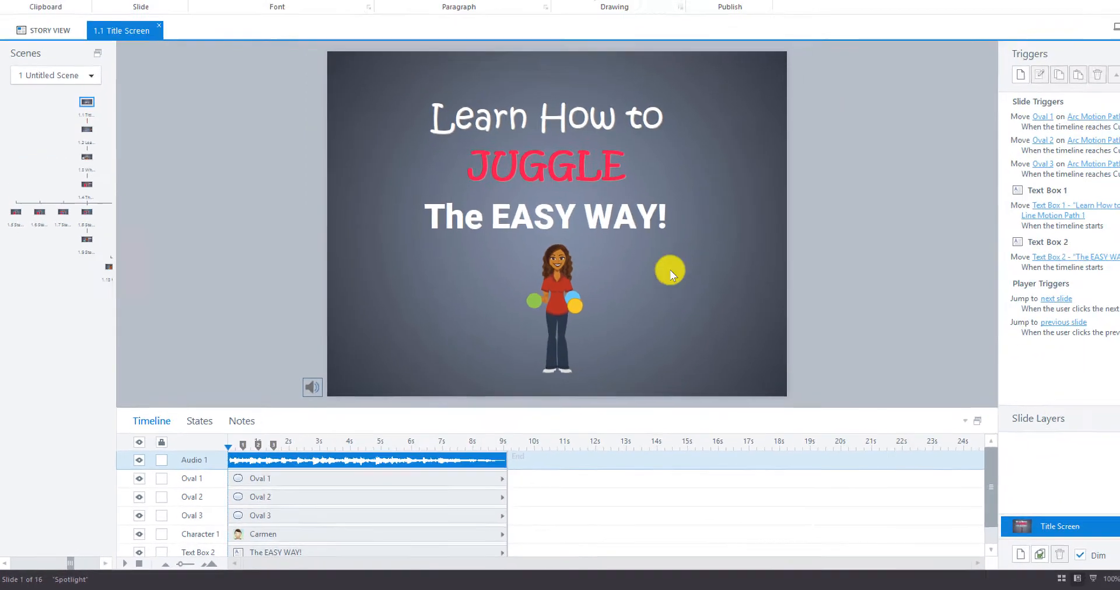
# Preview This Slide to hear the quieter music on the Title Screen.
pyautogui.click(664, 28)
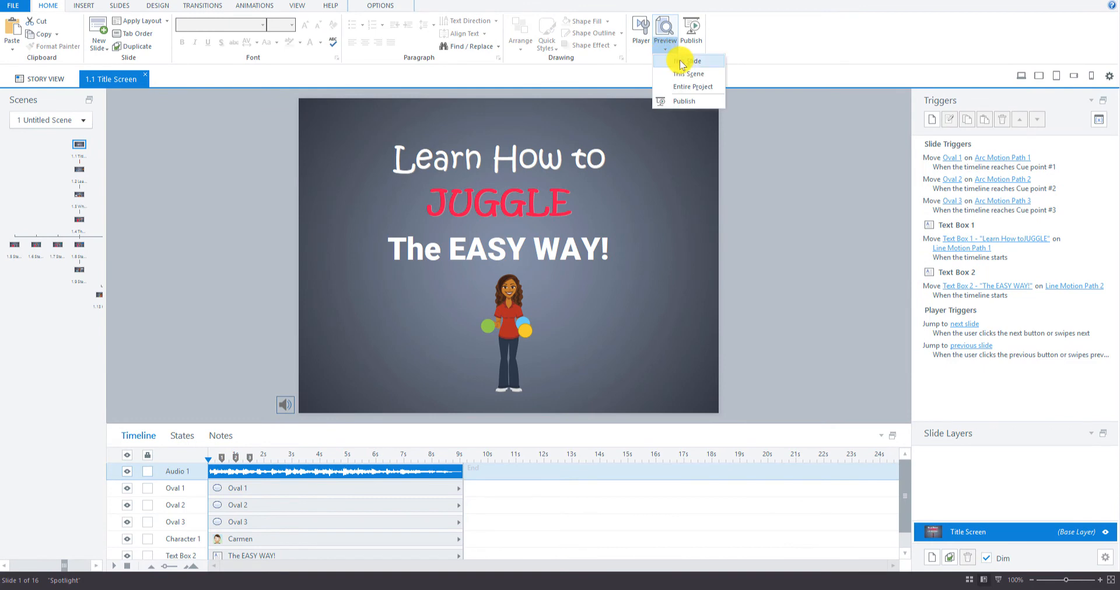
pyautogui.click(688, 60)
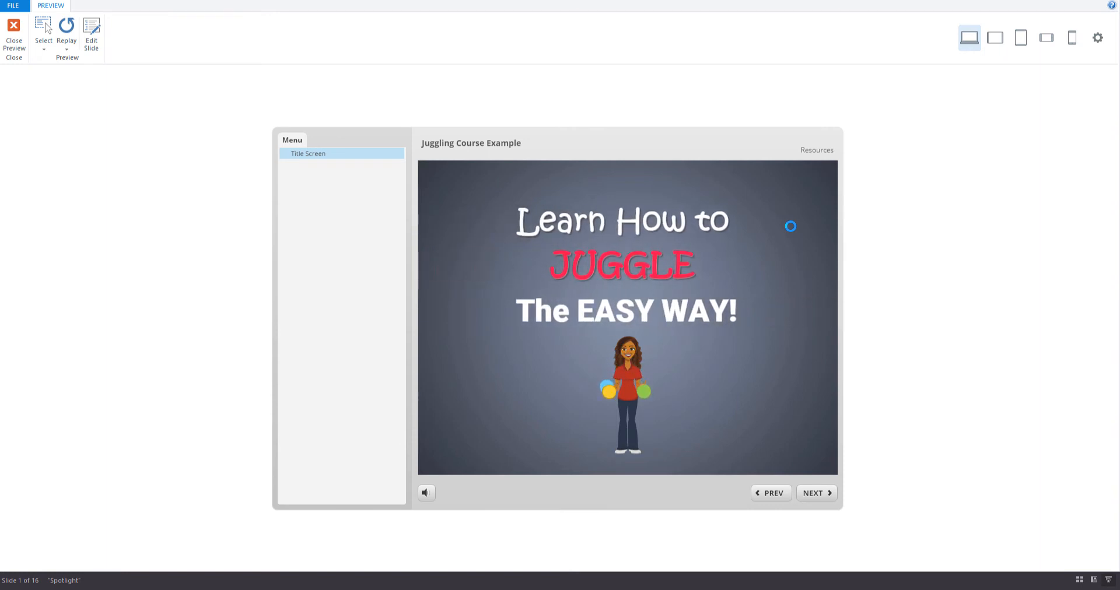
pyautogui.moveTo(42, 34)
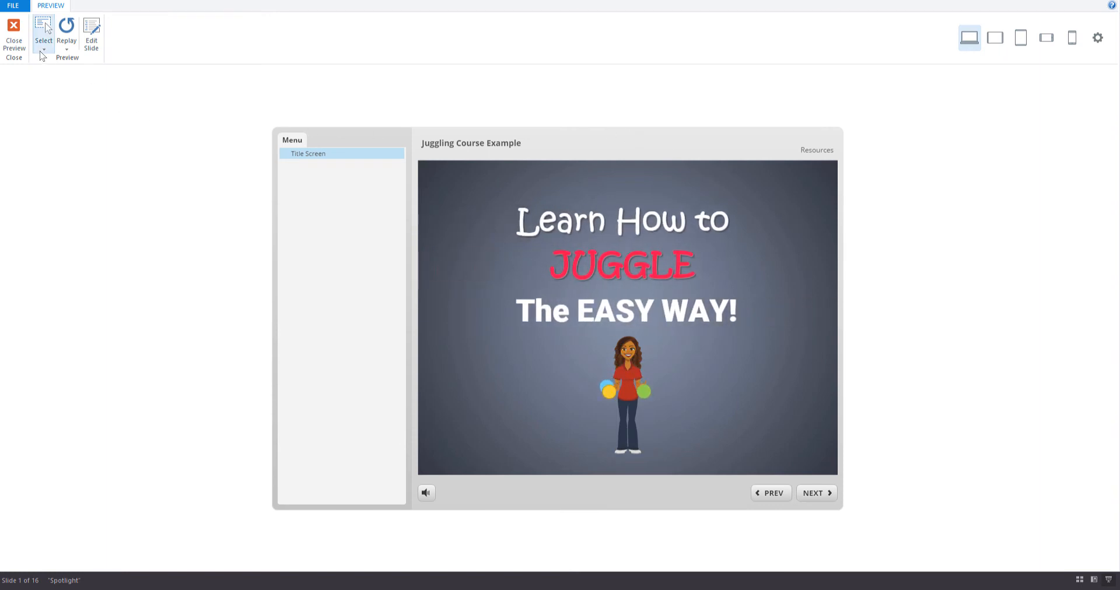
pyautogui.moveTo(13, 33)
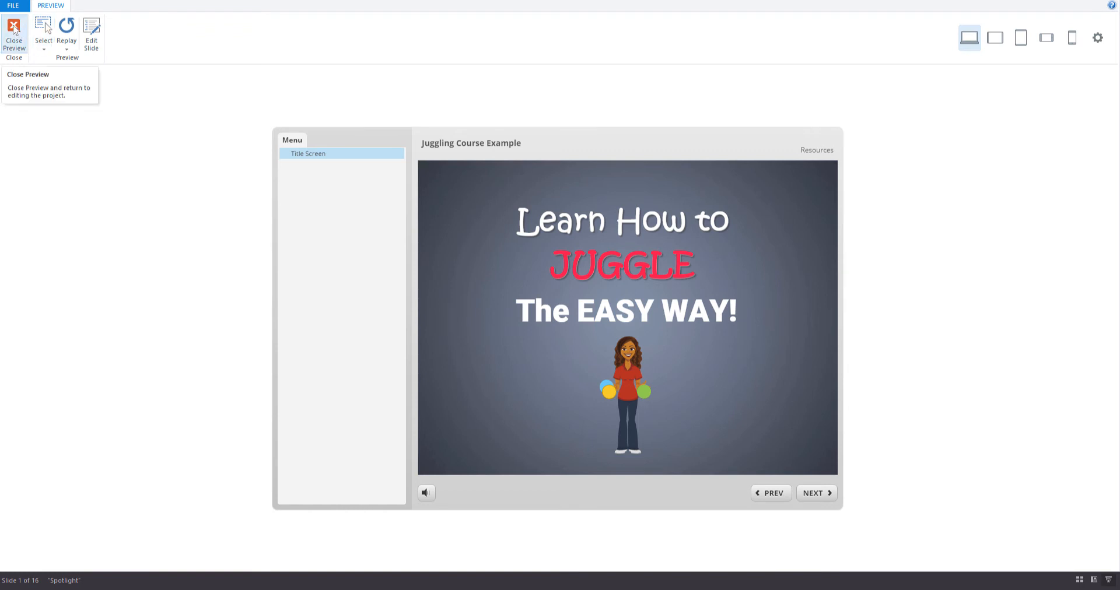
# Close the preview and reopen the music clip in the audio editor.
pyautogui.click(14, 32)
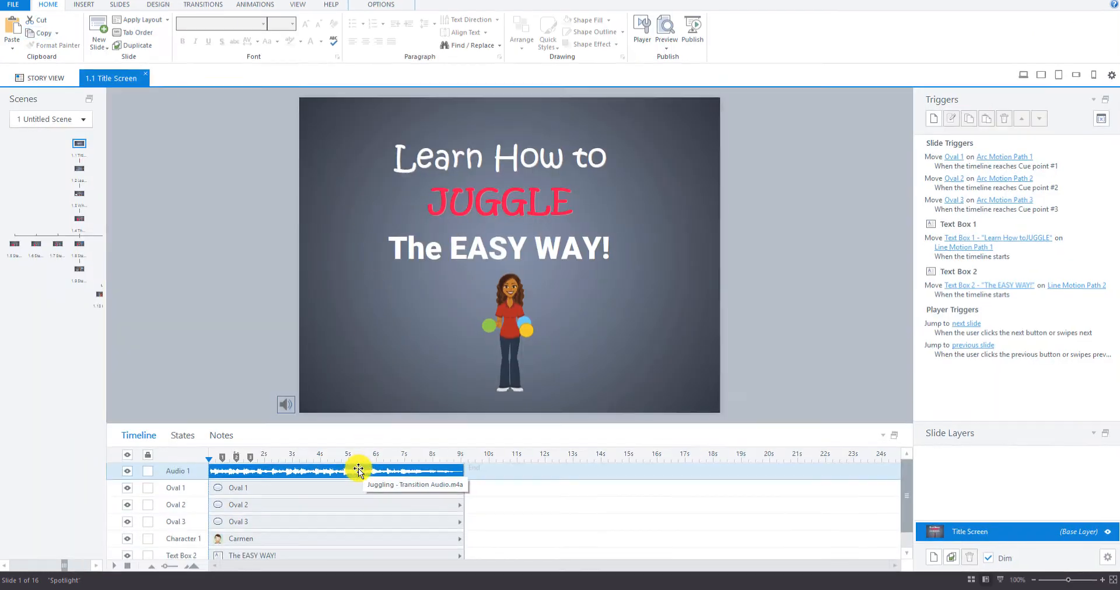
pyautogui.rightClick(359, 470)
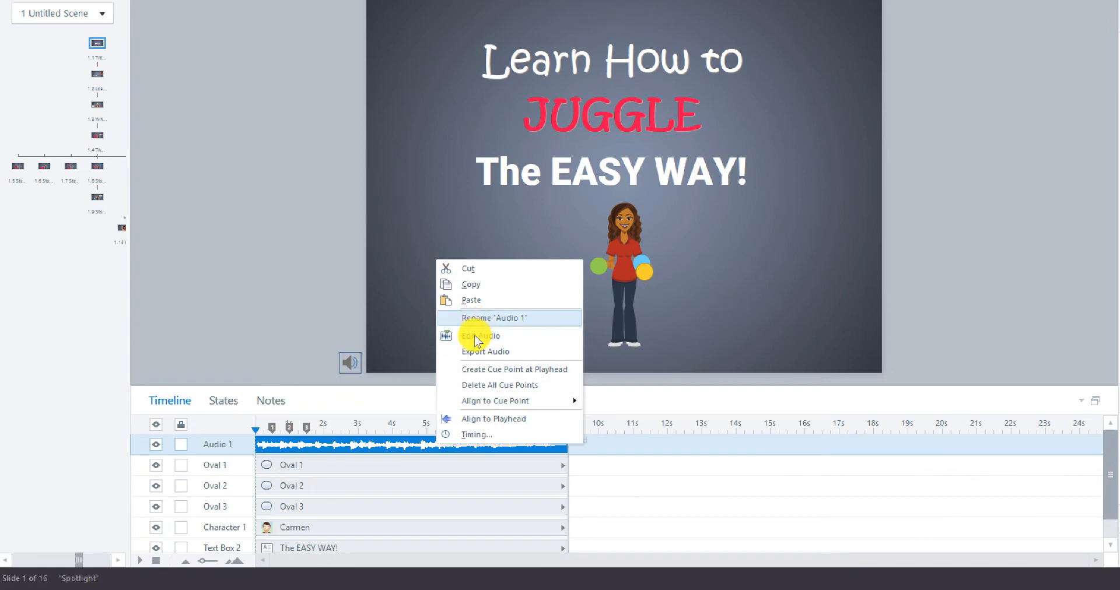
pyautogui.click(480, 336)
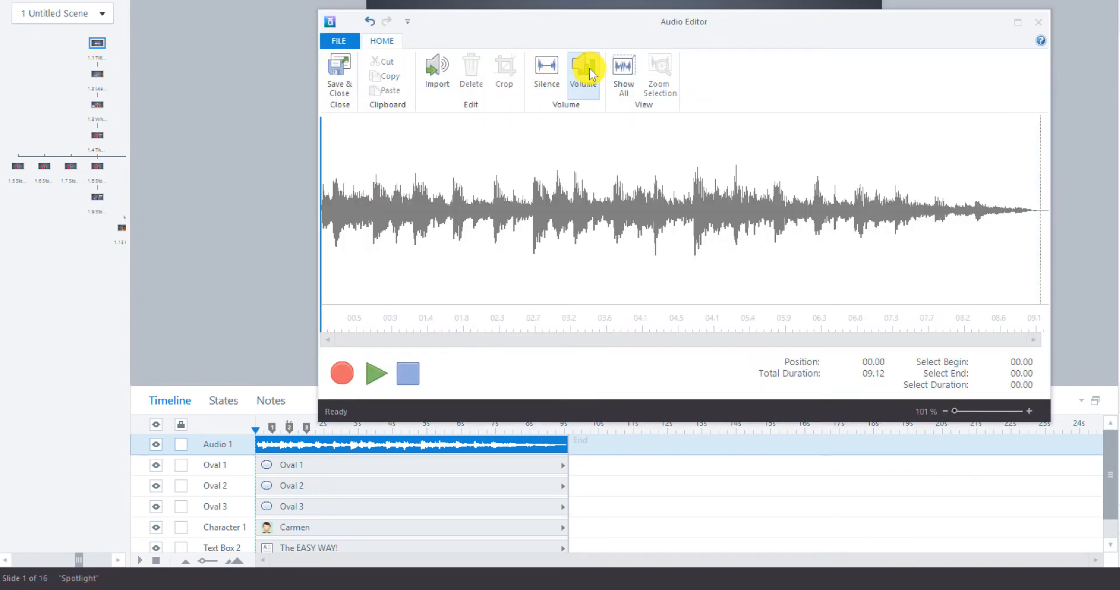
# Reduce the clip's volume by about 21% and save the edited audio.
pyautogui.click(583, 77)
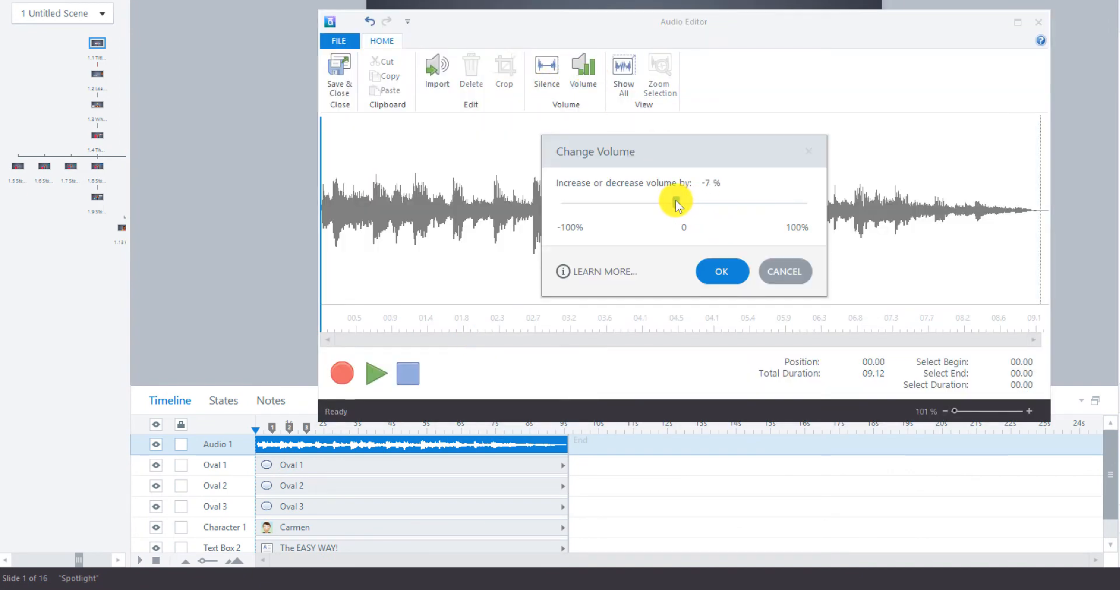
pyautogui.moveTo(675, 206); pyautogui.dragTo(658, 206)
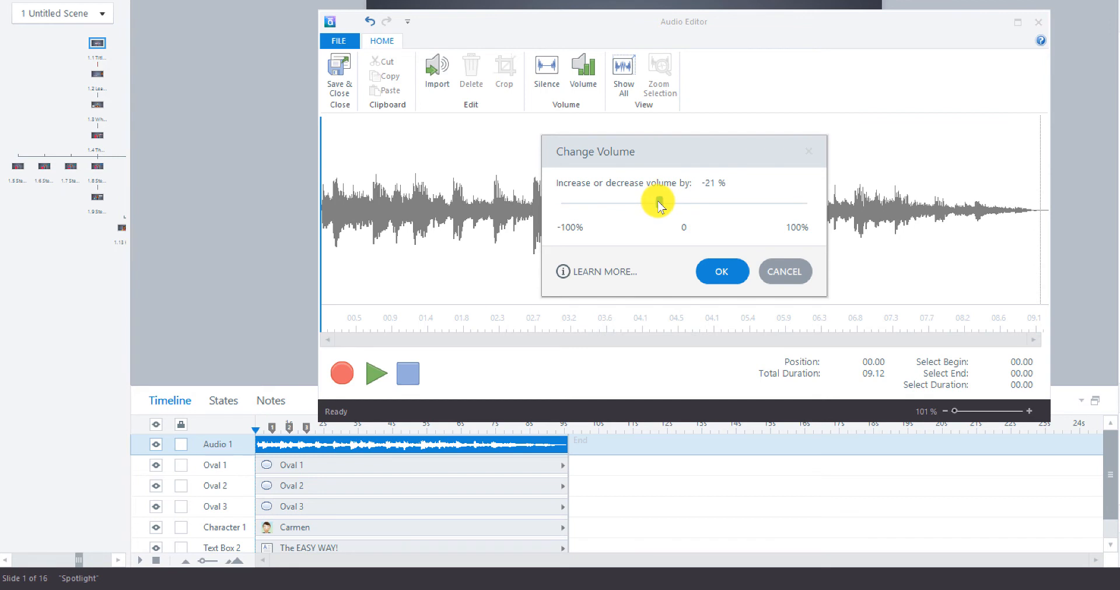
pyautogui.click(721, 272)
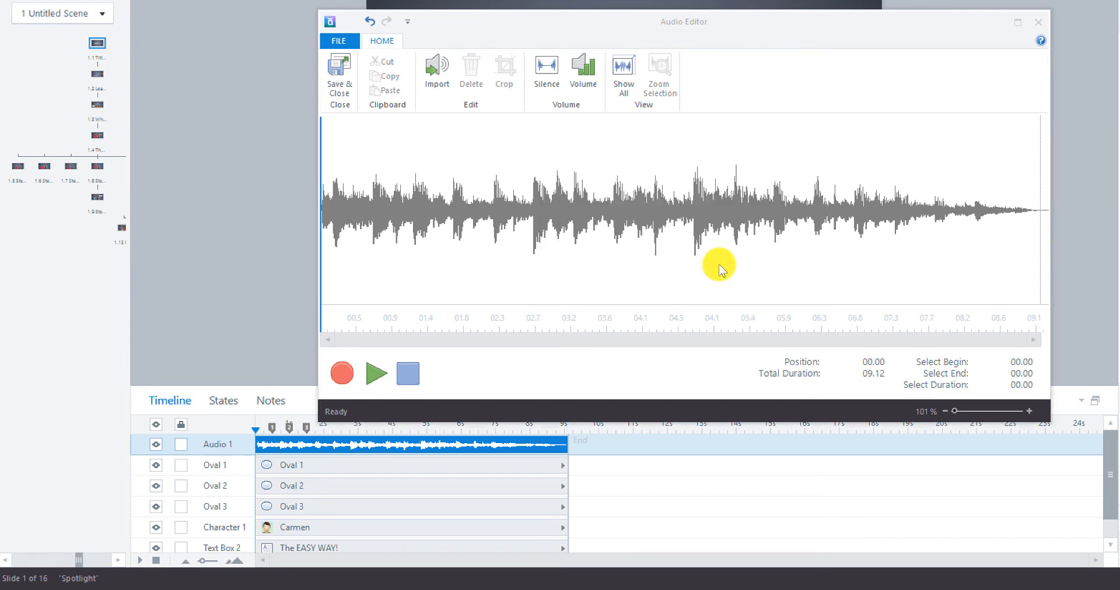
pyautogui.press('ctrl+a')
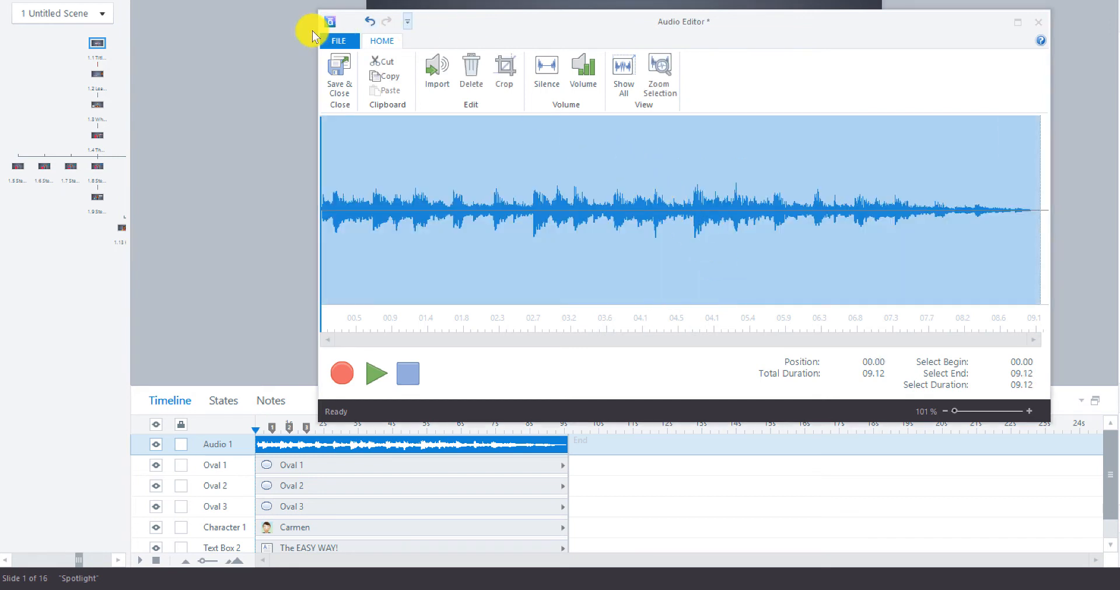
pyautogui.click(338, 79)
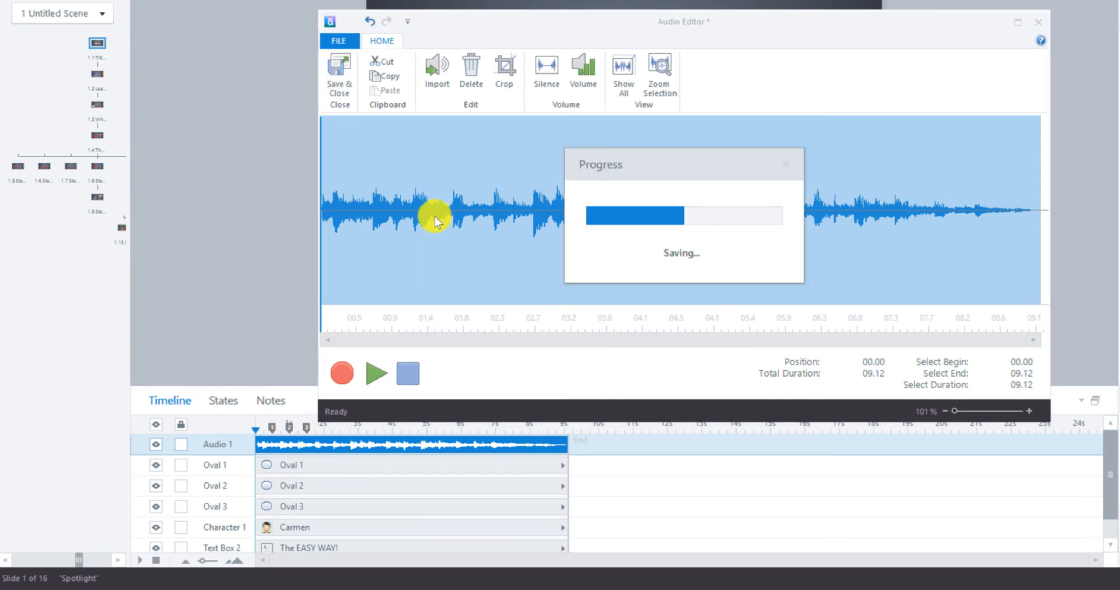
pyautogui.click(338, 79)
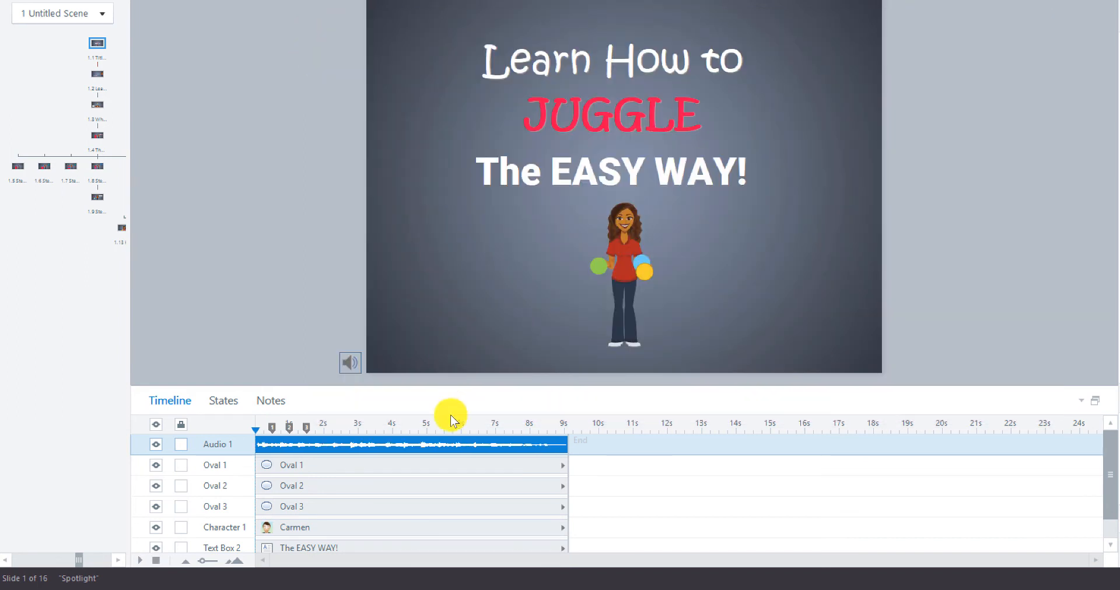
pyautogui.moveTo(418, 323)
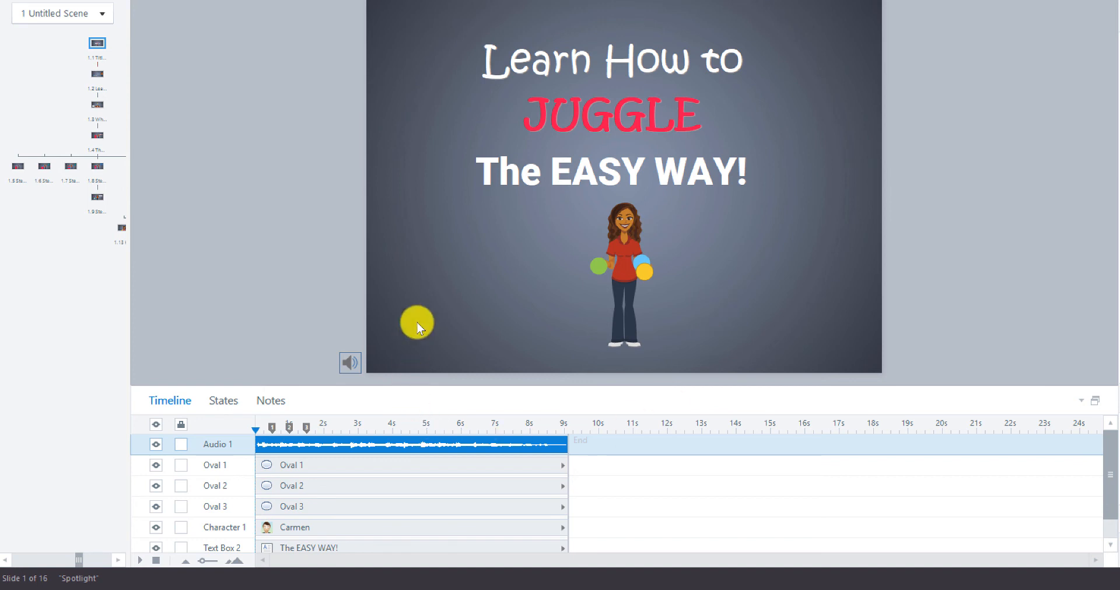
pyautogui.moveTo(689, 317)
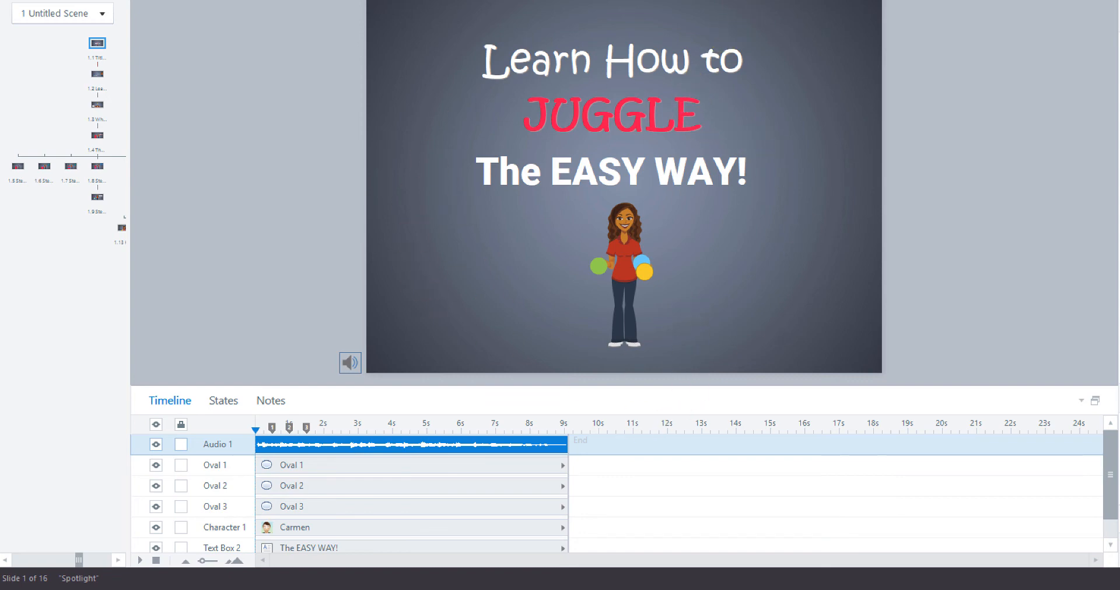
pyautogui.click(665, 26)
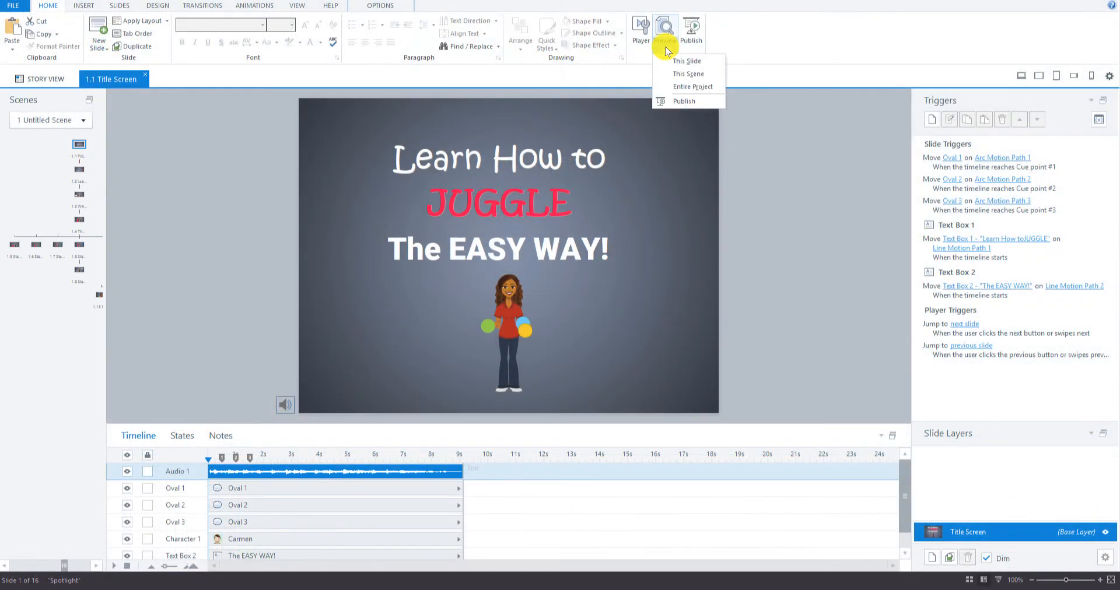
pyautogui.click(686, 61)
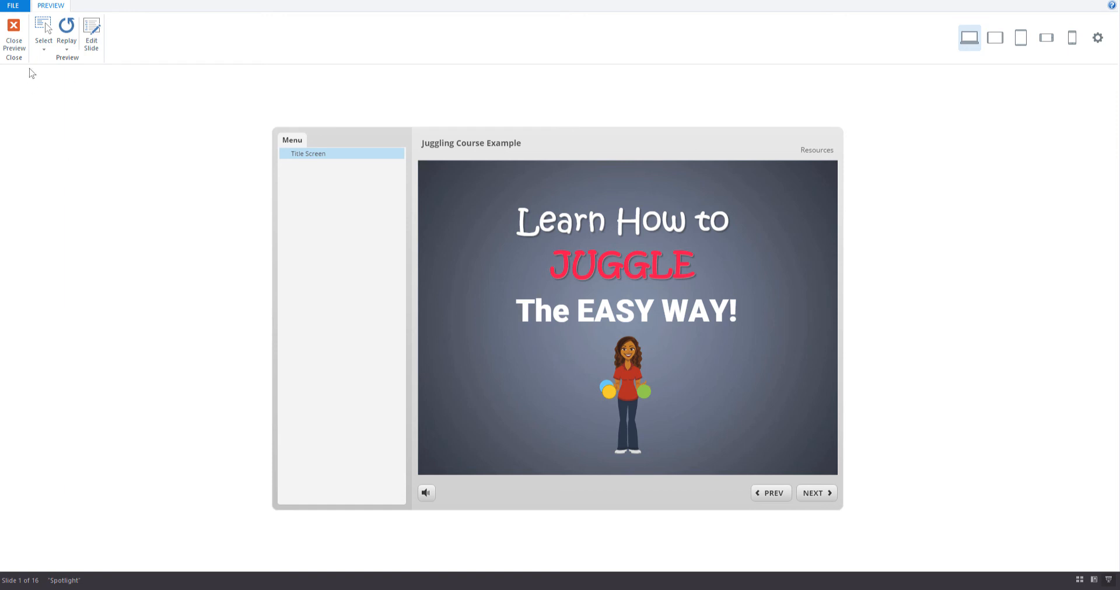
pyautogui.moveTo(13, 32)
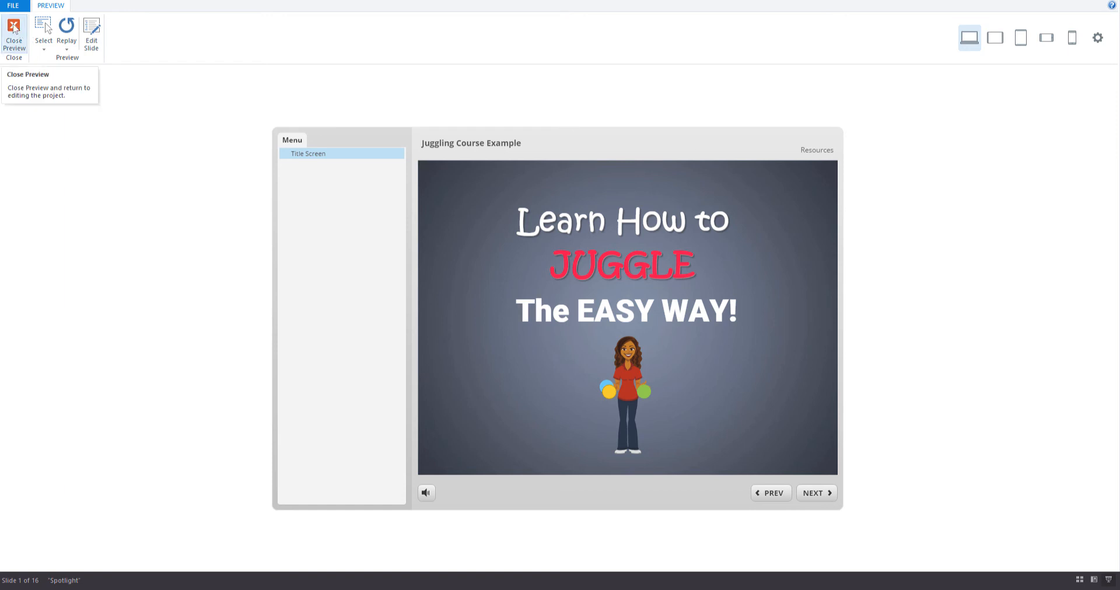
pyautogui.click(14, 34)
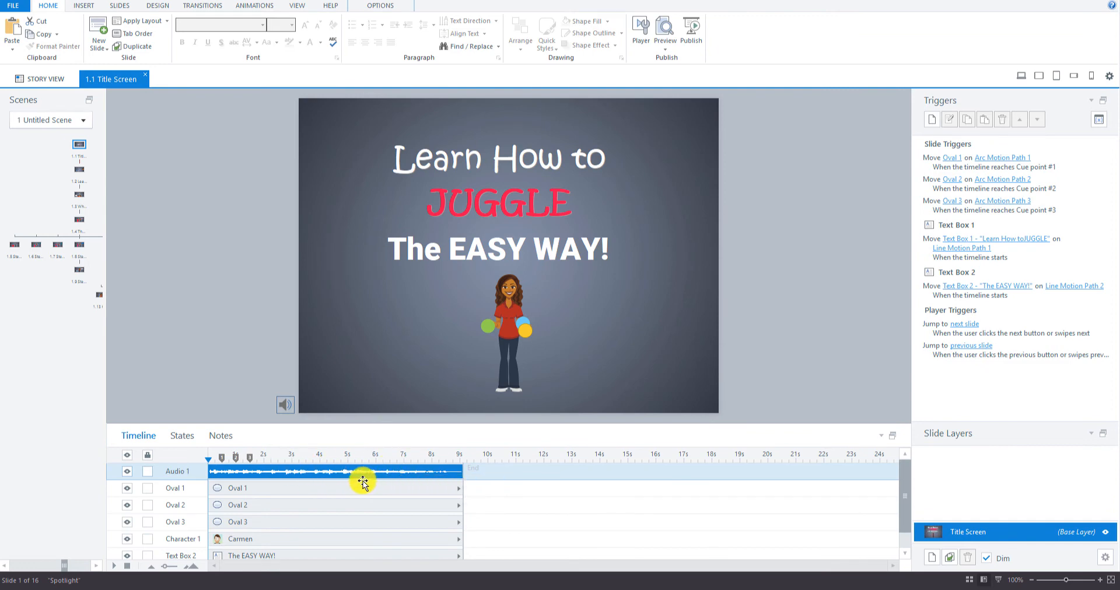
pyautogui.moveTo(391, 476)
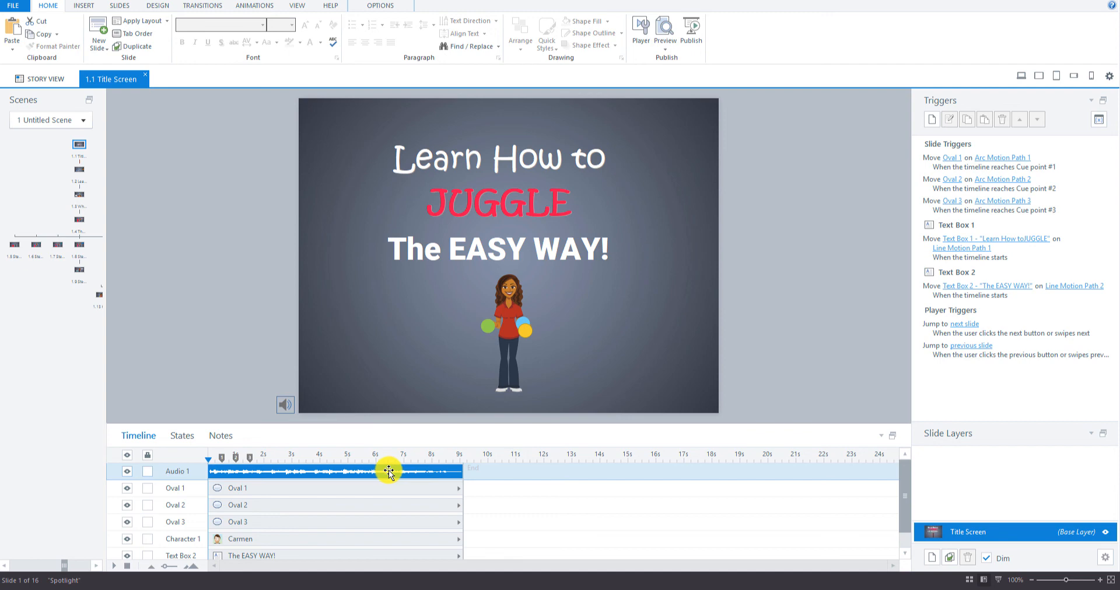
# Bring up the title slide music clip's context menu to copy it.
pyautogui.rightClick(391, 471)
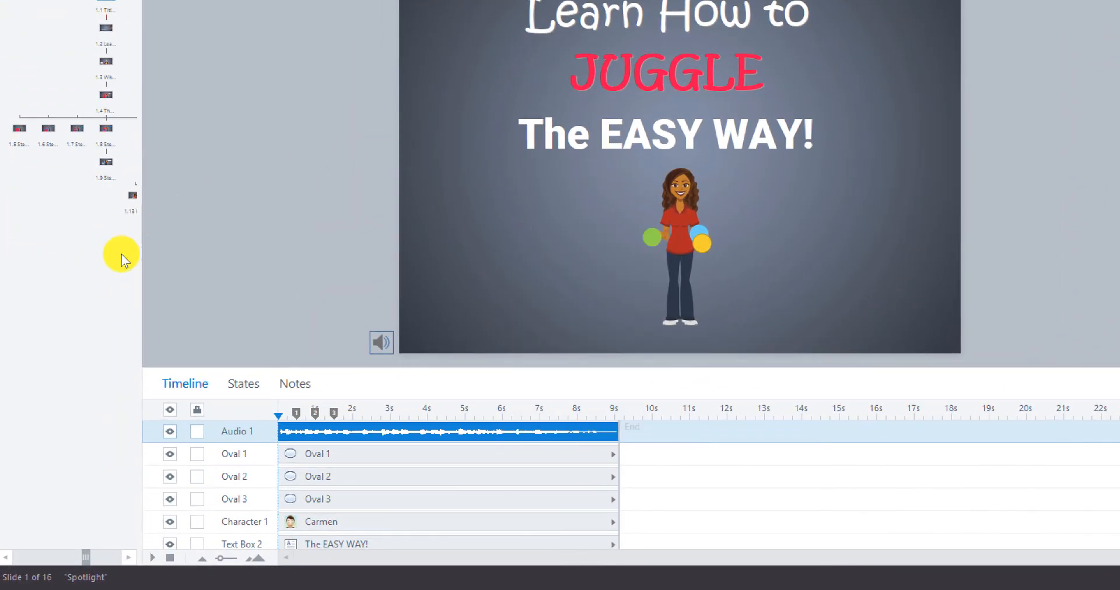
pyautogui.moveTo(140, 565)
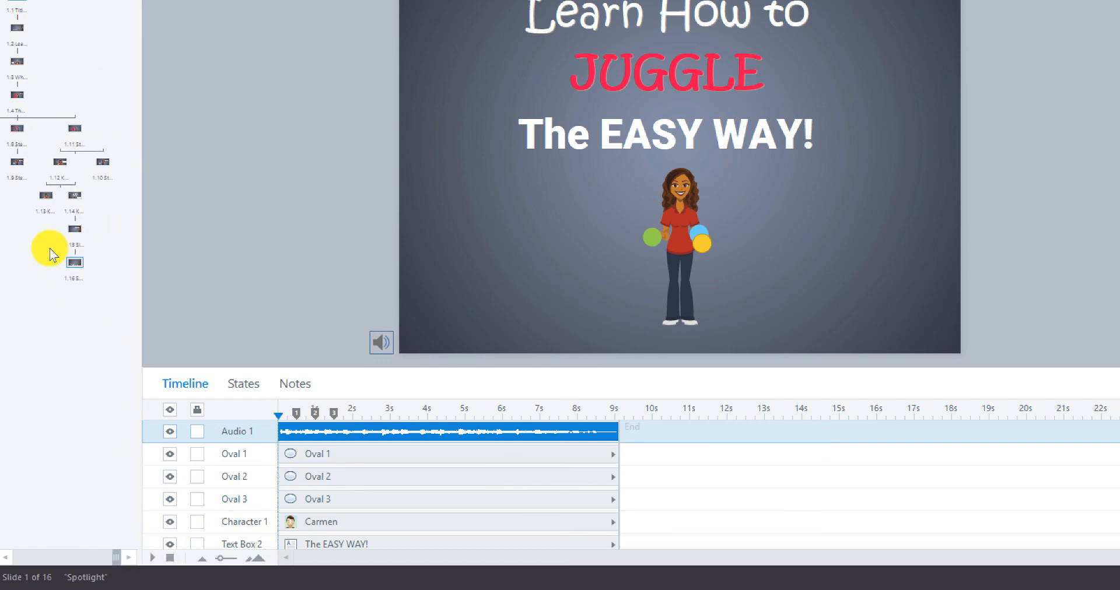
pyautogui.moveTo(76, 264)
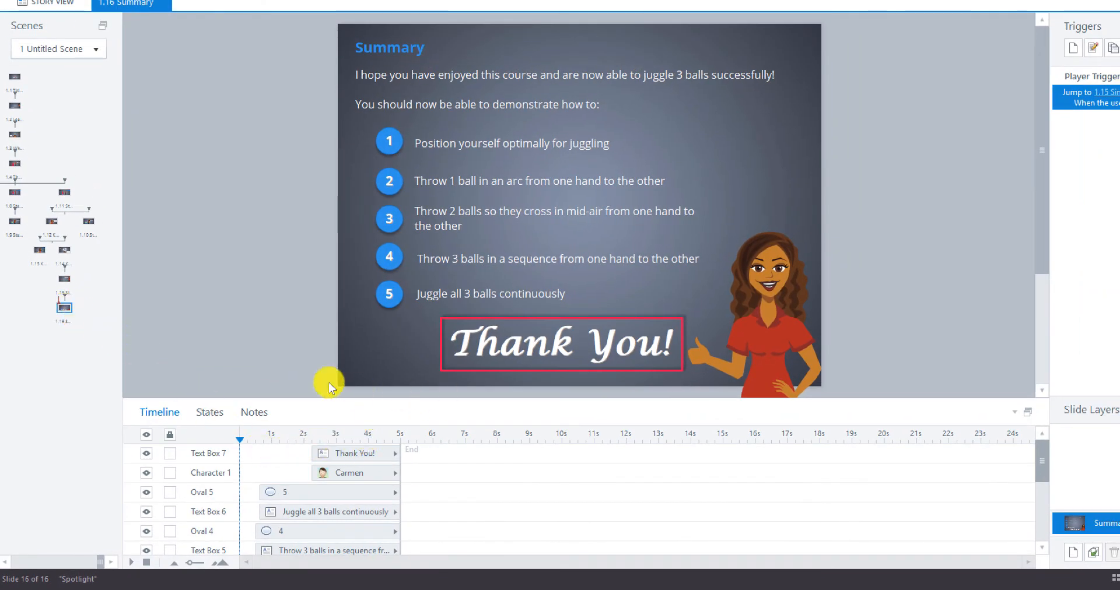
pyautogui.moveTo(312, 358)
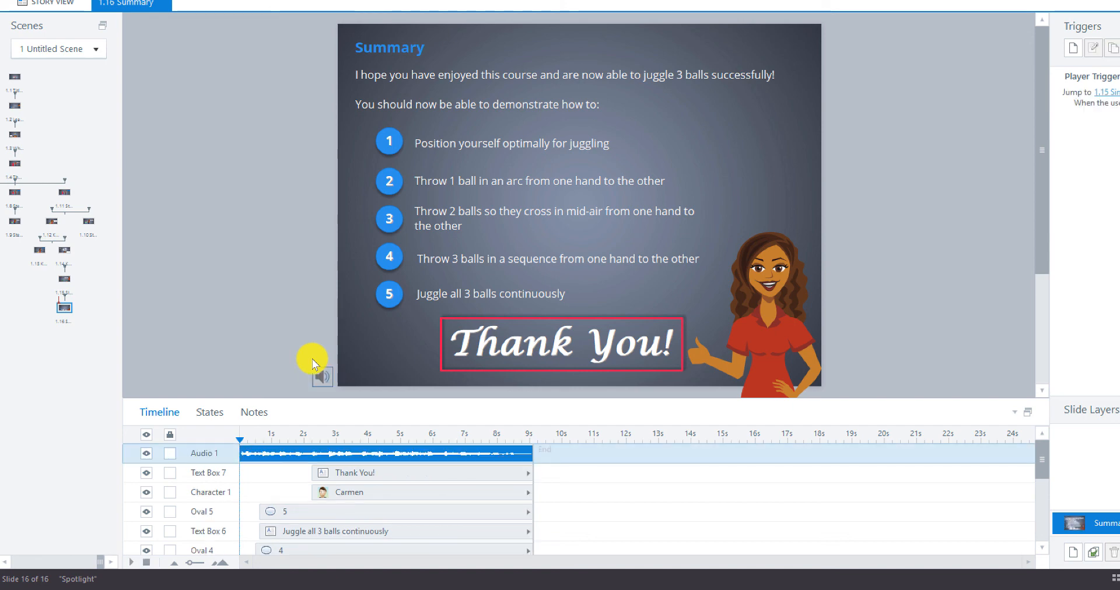
pyautogui.moveTo(467, 458)
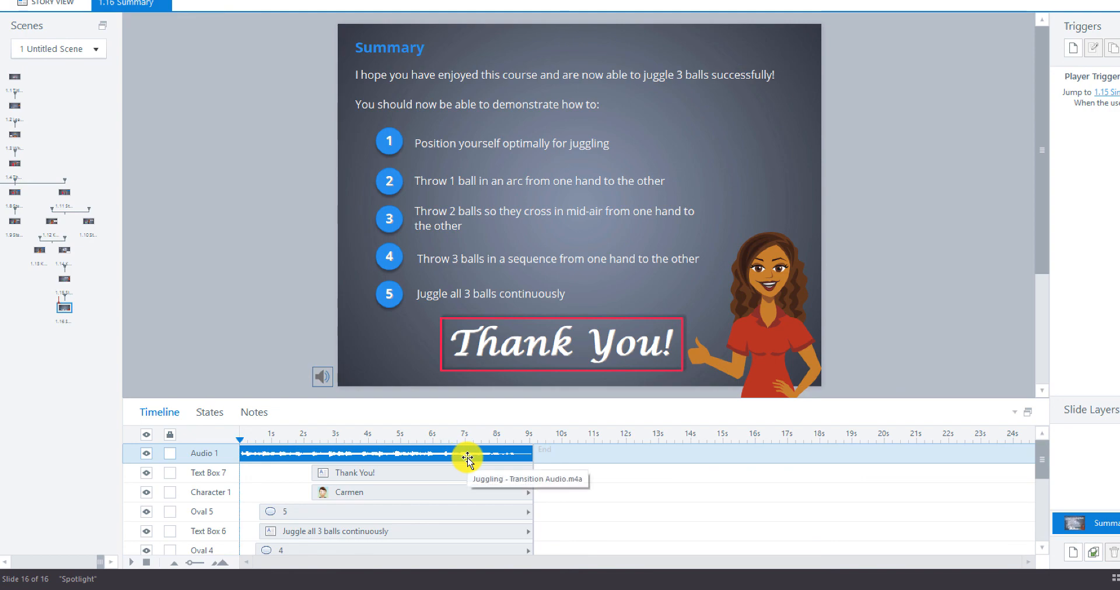
pyautogui.moveTo(432, 375)
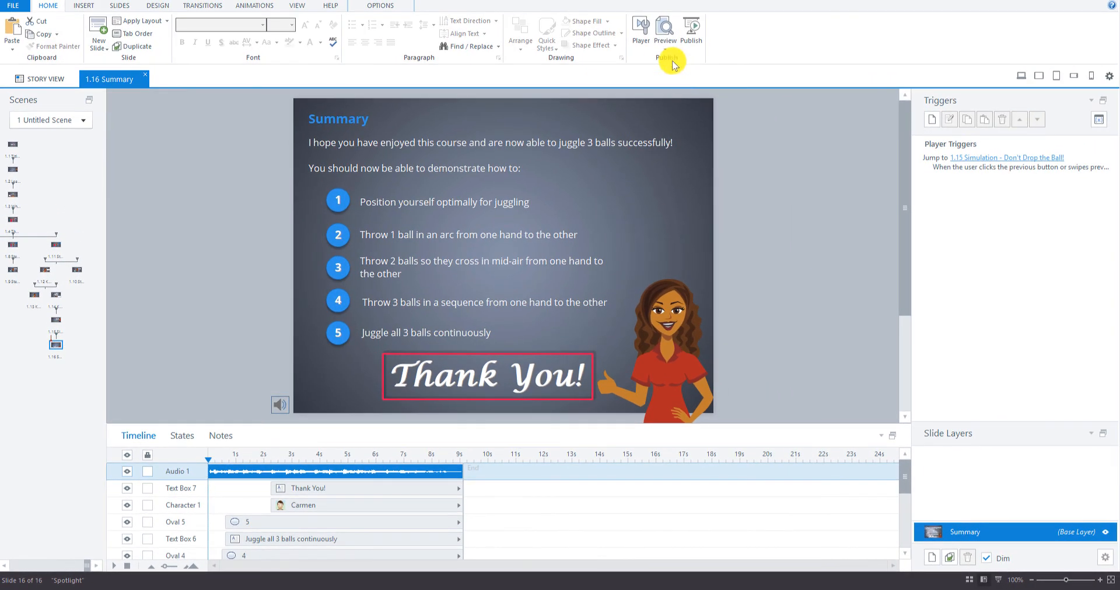
pyautogui.click(664, 30)
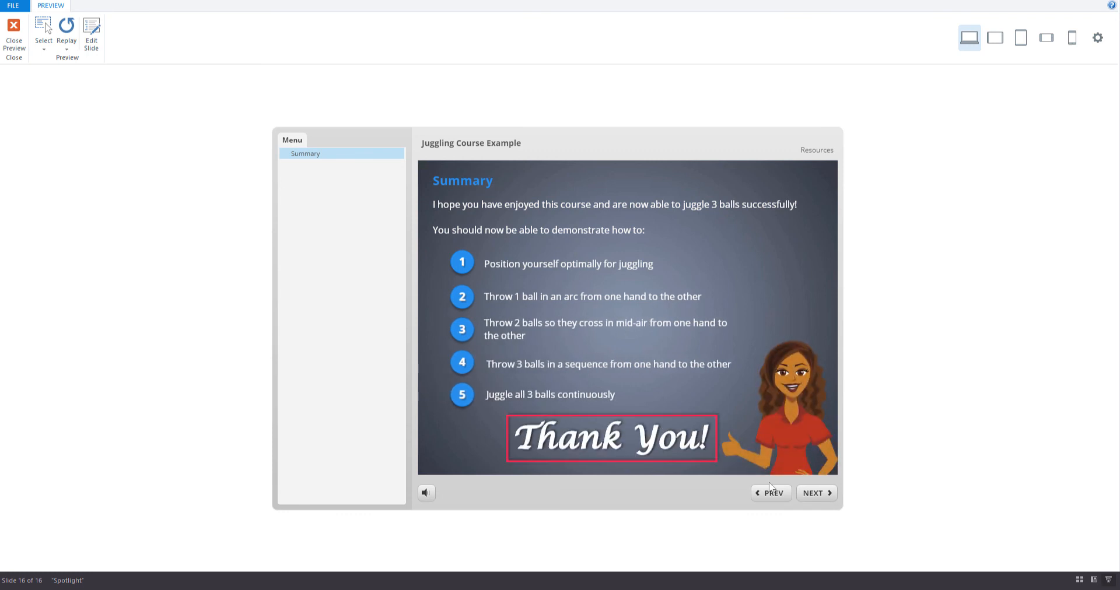
pyautogui.moveTo(748, 466)
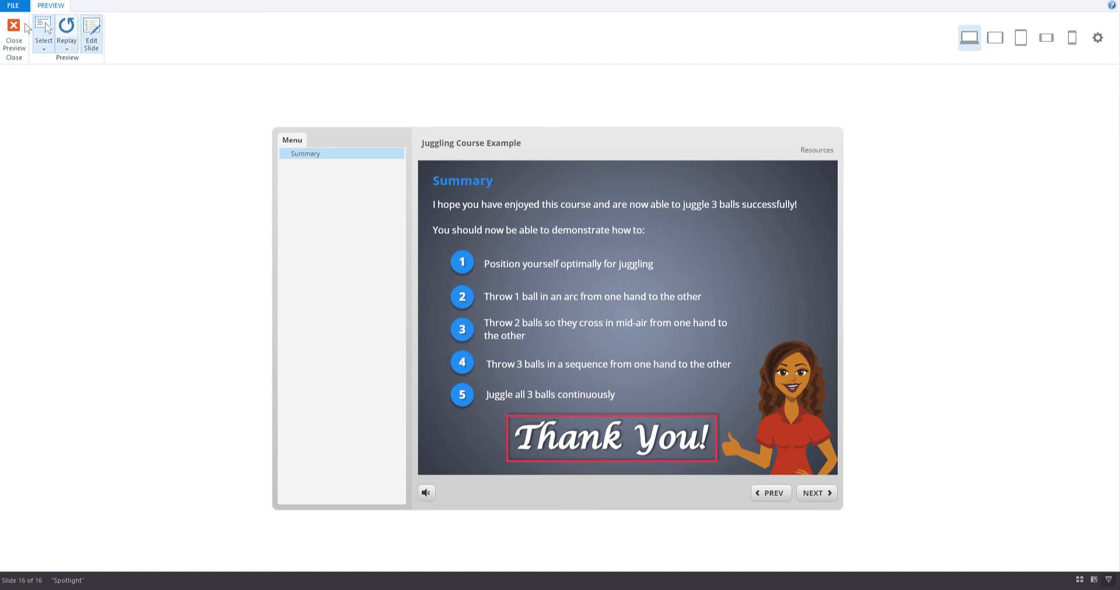
pyautogui.click(13, 32)
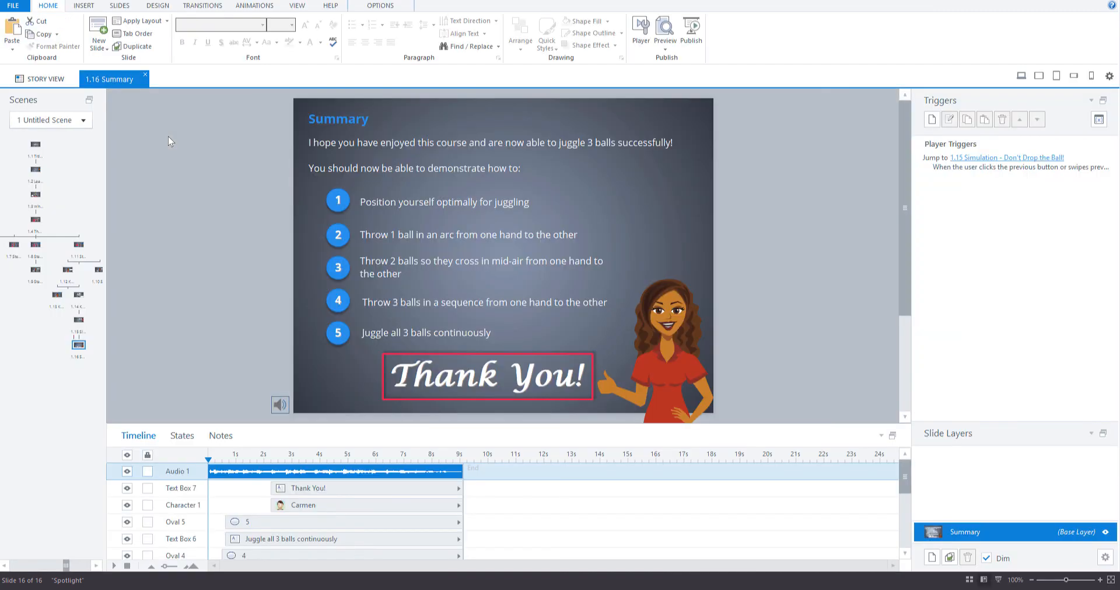